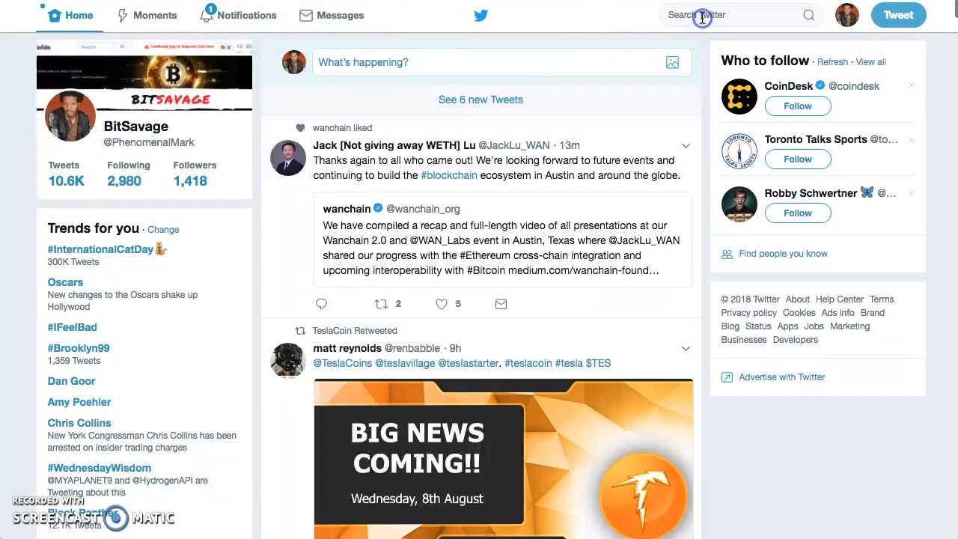
text(ont)
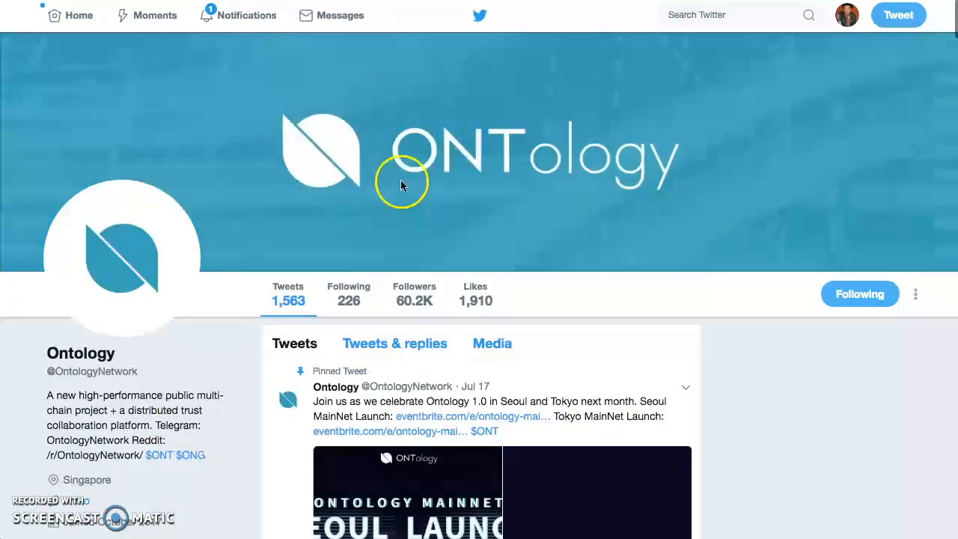
scroll(down, 3)
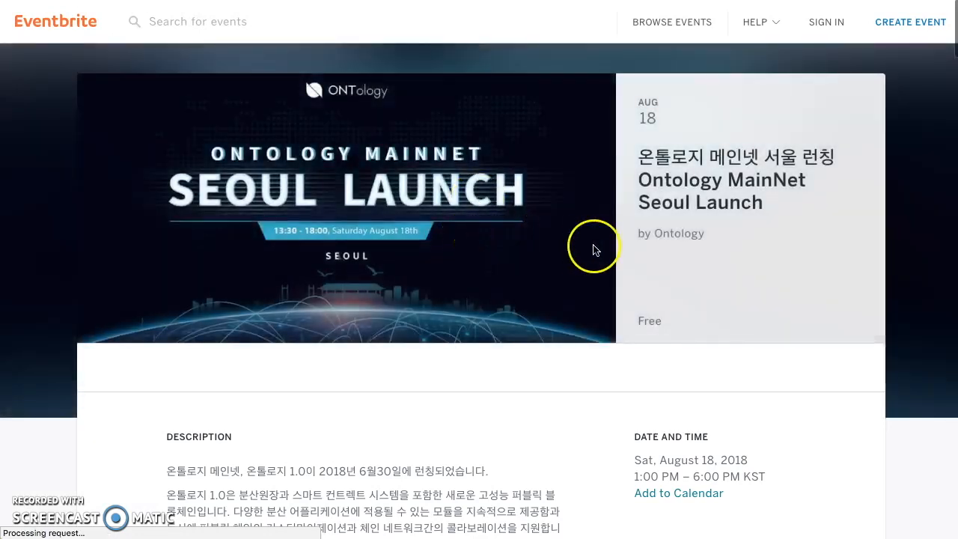
Step: Register one free Ontology Community ticket for the MainNet Seoul Launch and proceed to checkout
scroll(down, 3)
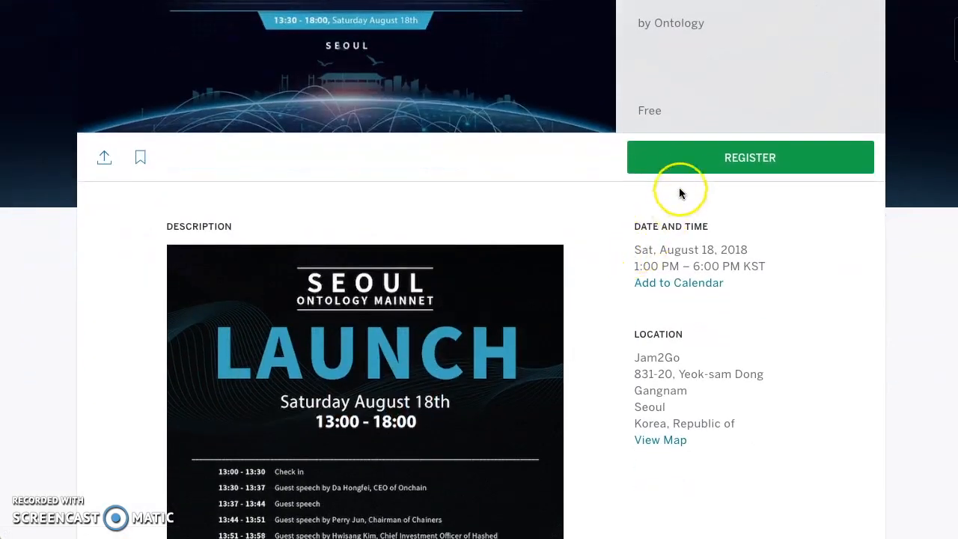
click(748, 158)
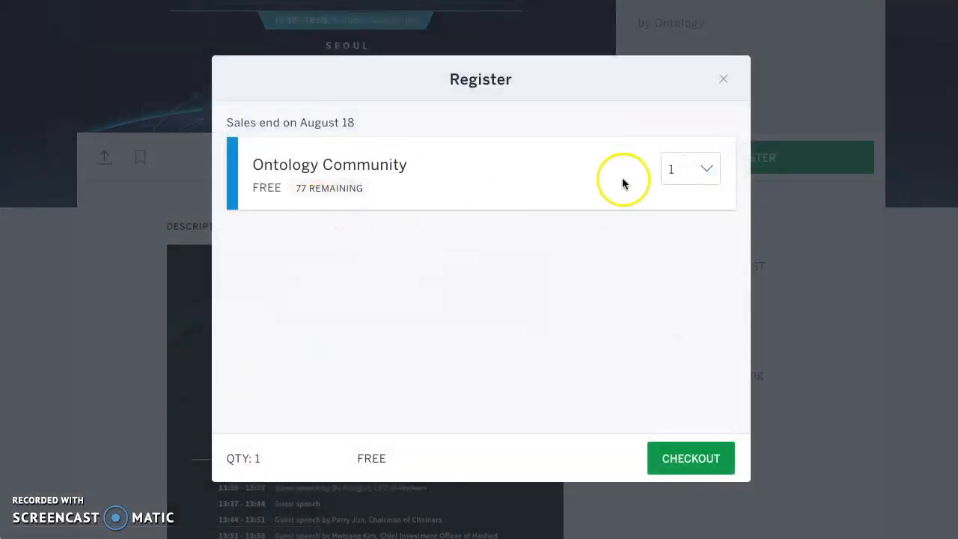
click(690, 458)
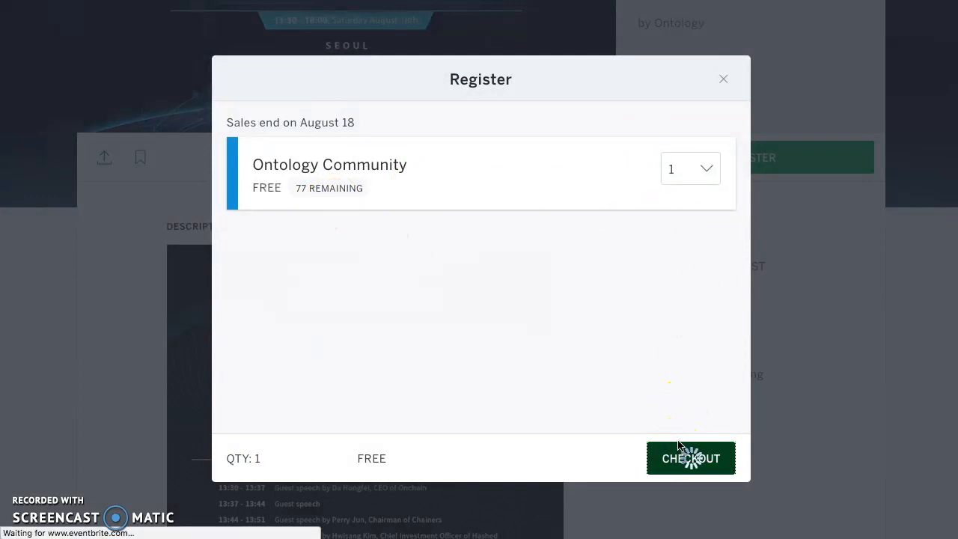
click(689, 459)
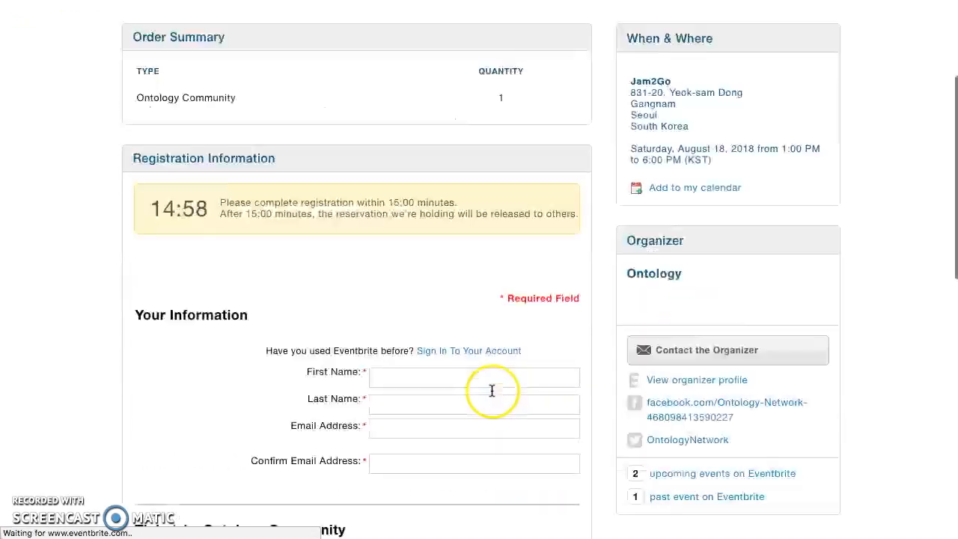
Step: Review the attendee registration form and activate its ONT ID field
scroll(down, 3)
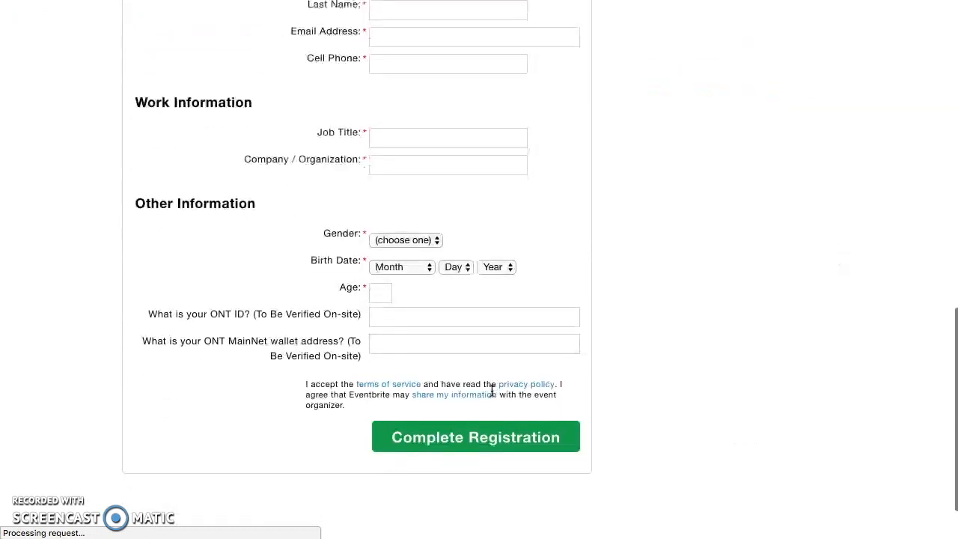
scroll(up, 3)
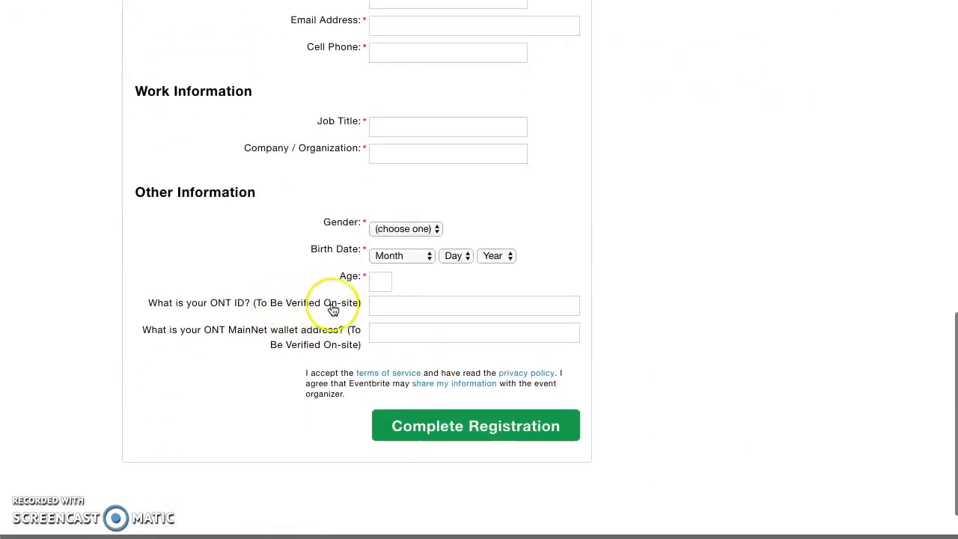
click(473, 306)
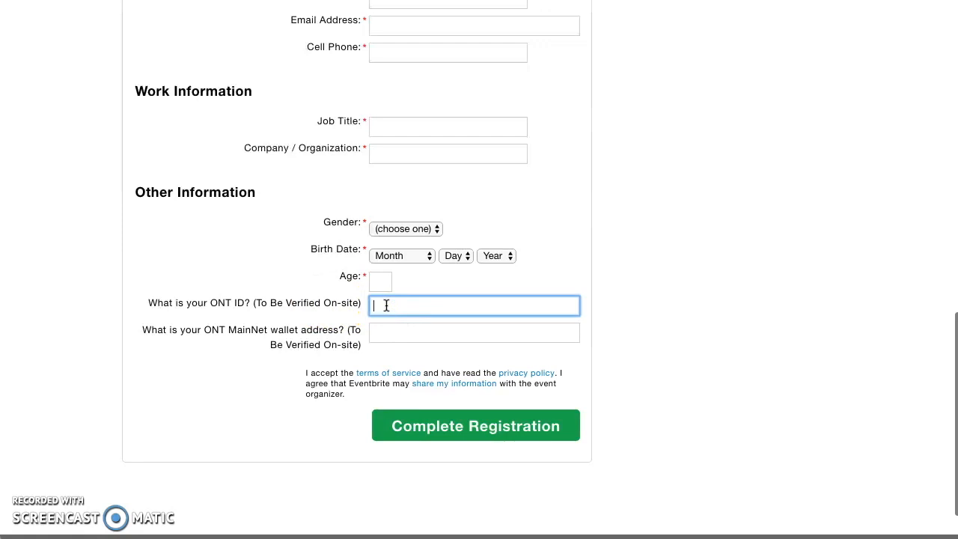
mouse_move(607, 172)
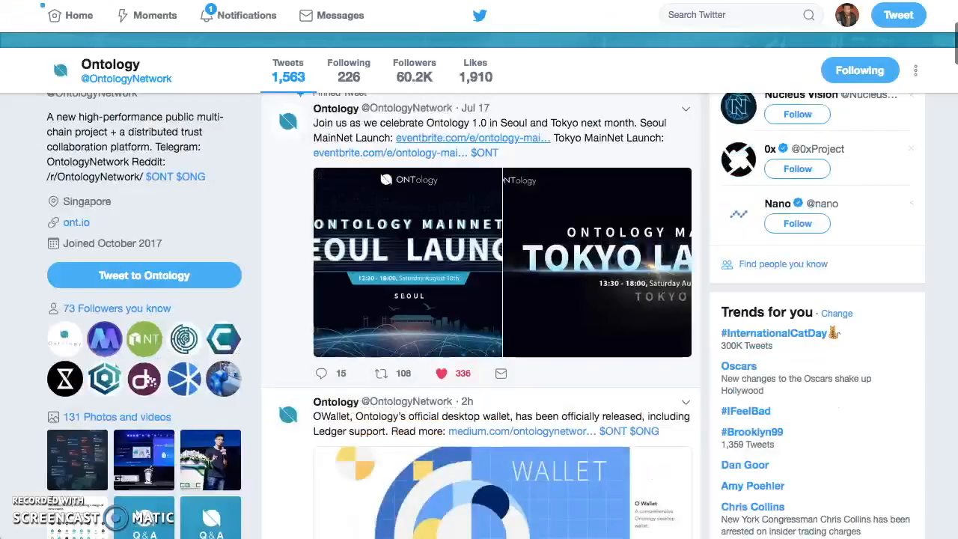
Step: Scroll down the Ontology timeline toward the OWallet 0.8.1 release tweet
scroll(down, 3)
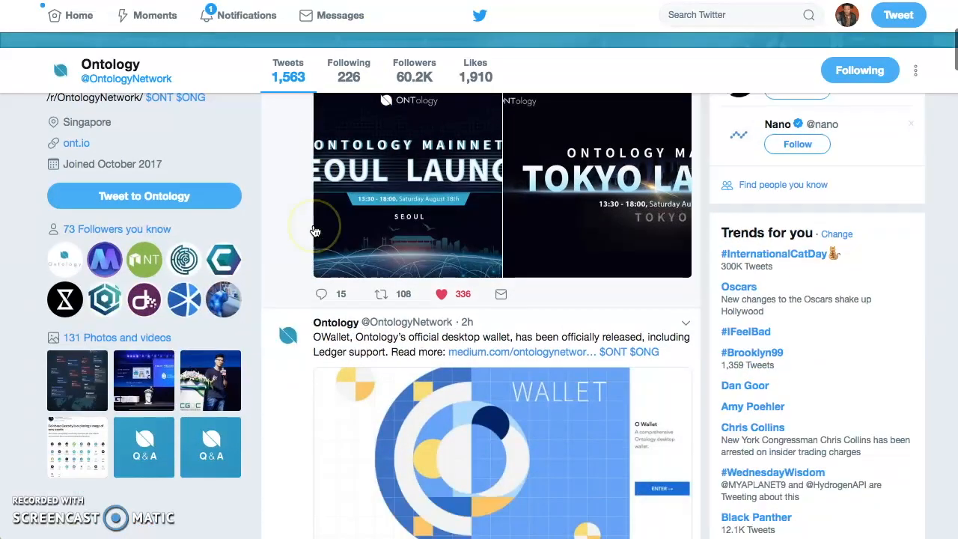
mouse_move(263, 191)
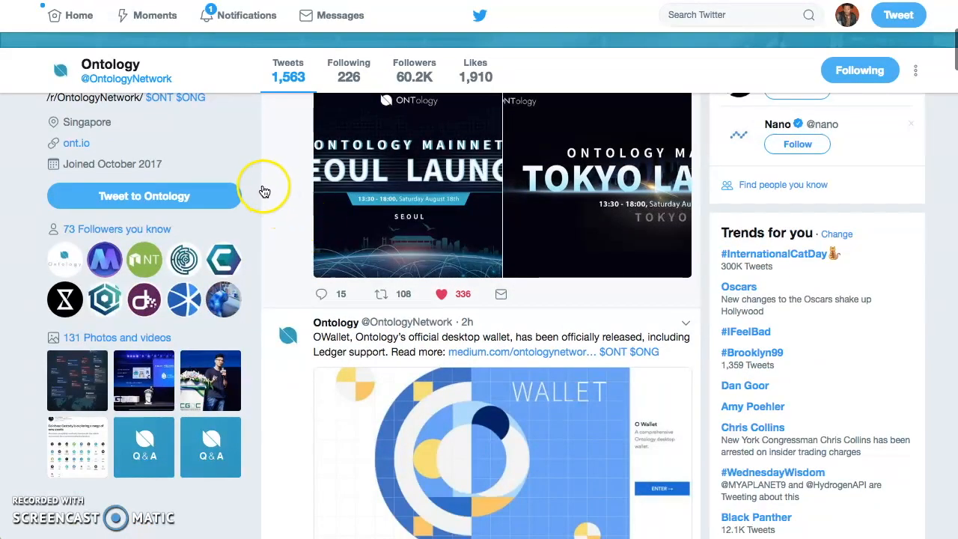
scroll(down, 3)
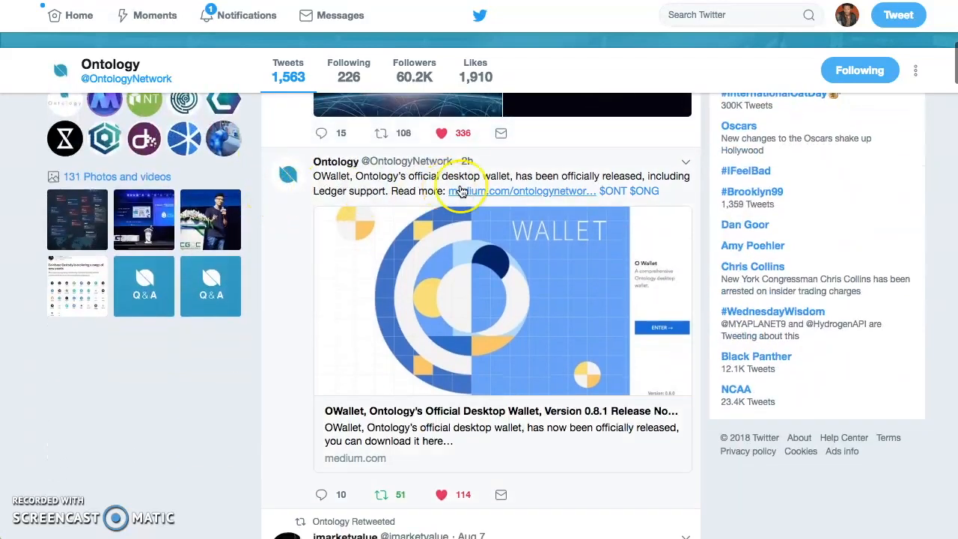
mouse_move(362, 184)
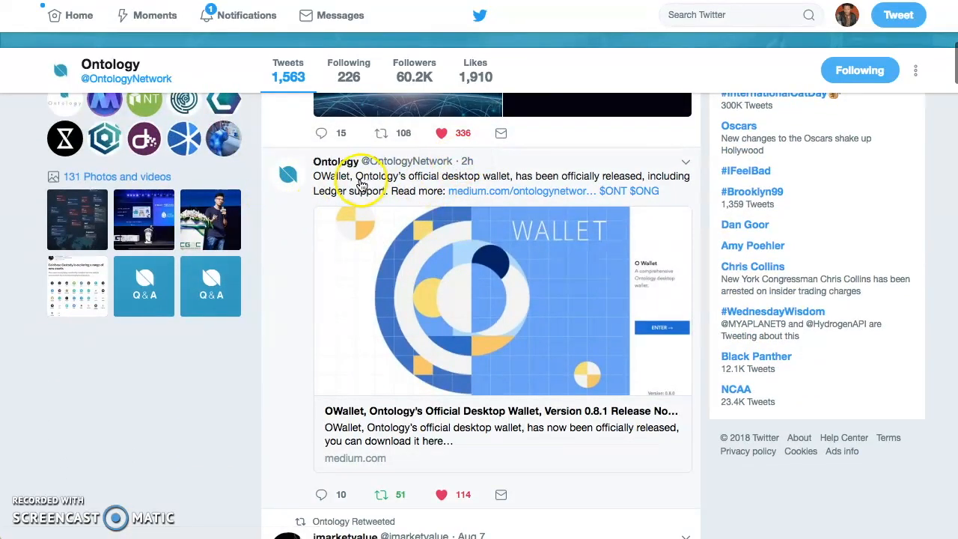
mouse_move(437, 189)
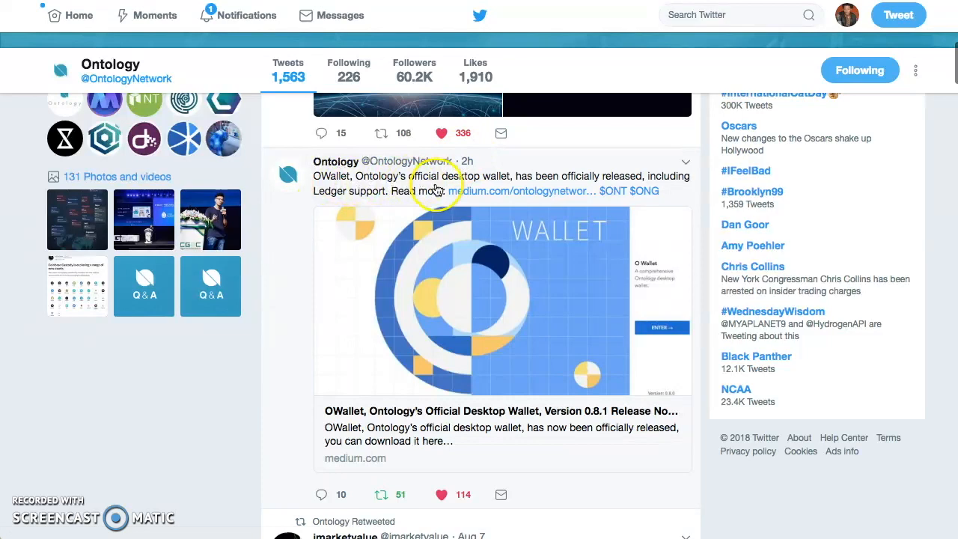
mouse_move(500, 268)
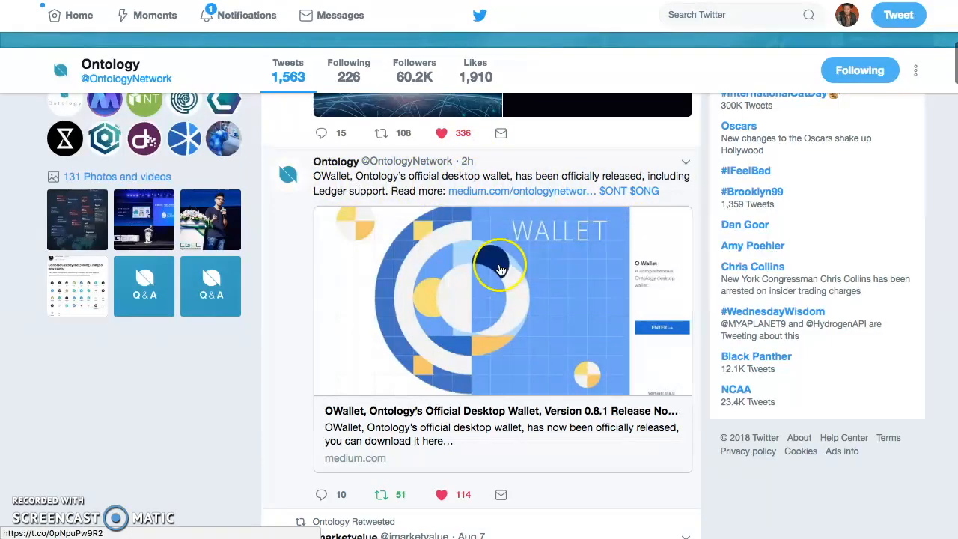
scroll(down, 3)
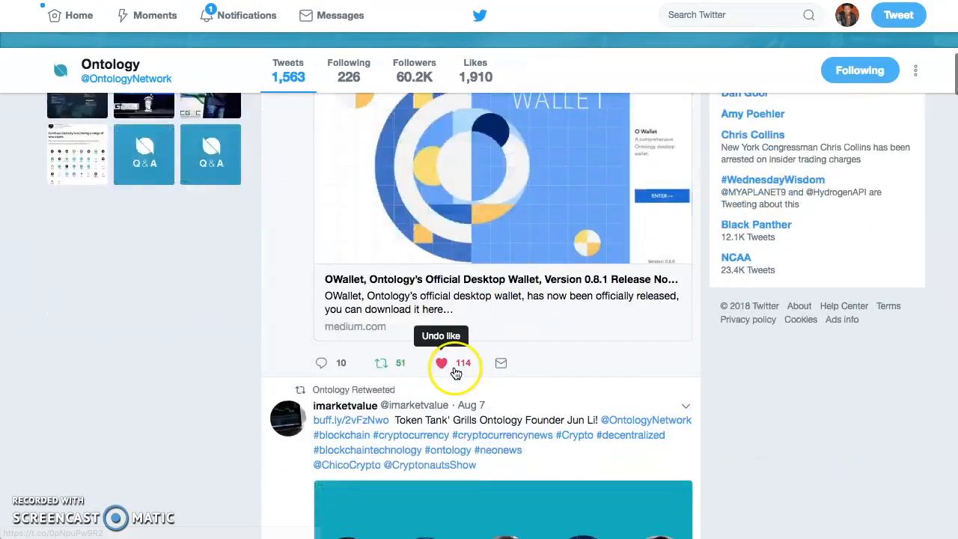
scroll(down, 3)
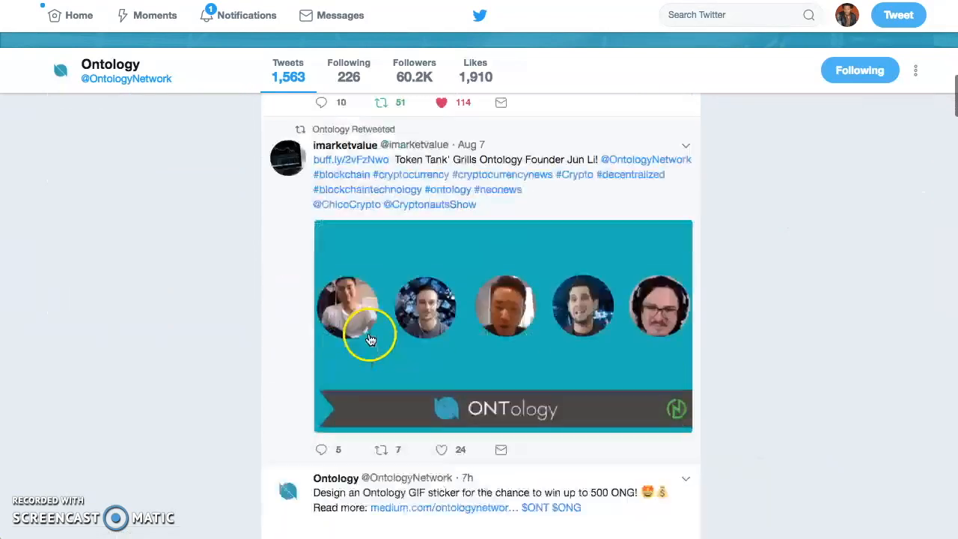
scroll(down, 3)
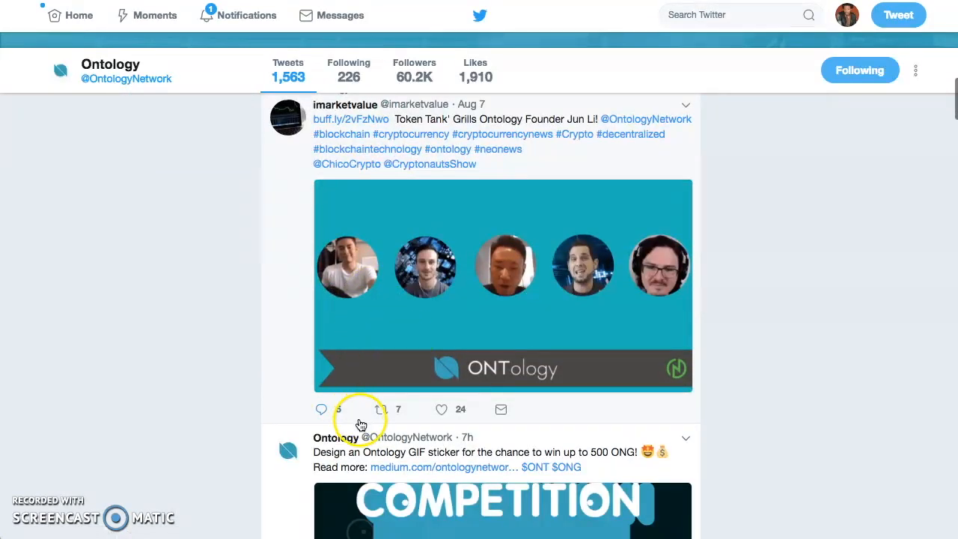
Step: Continue down the timeline to the OWallet release tweet and its medium.com link
scroll(down, 3)
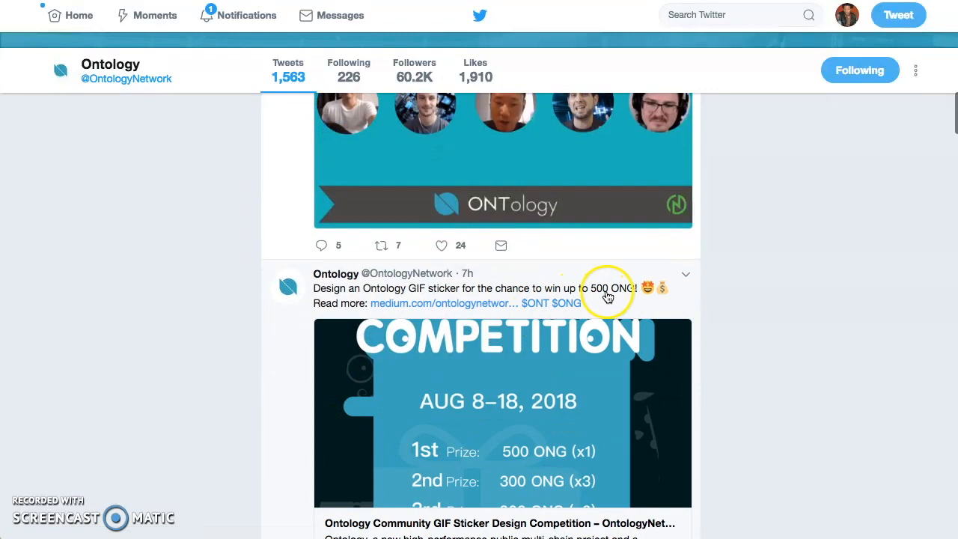
mouse_move(542, 440)
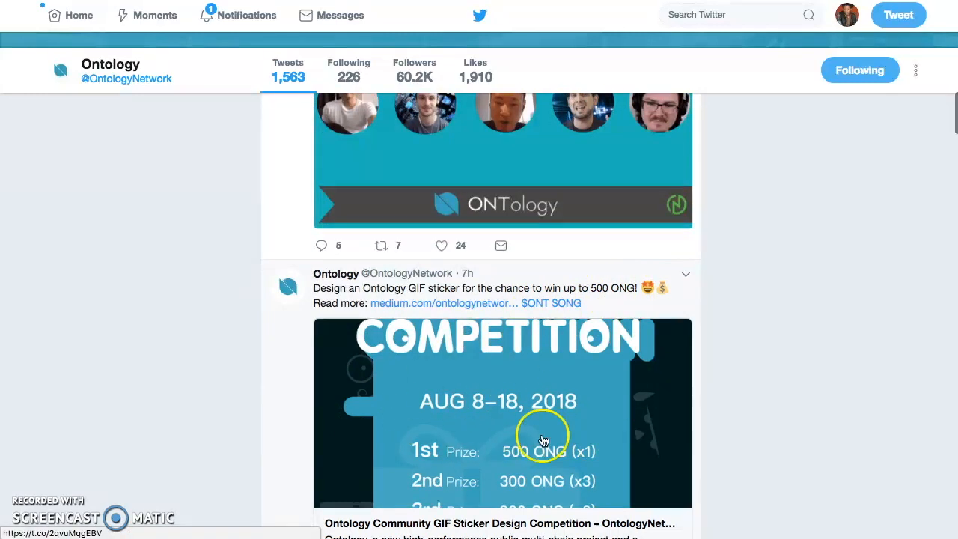
scroll(down, 3)
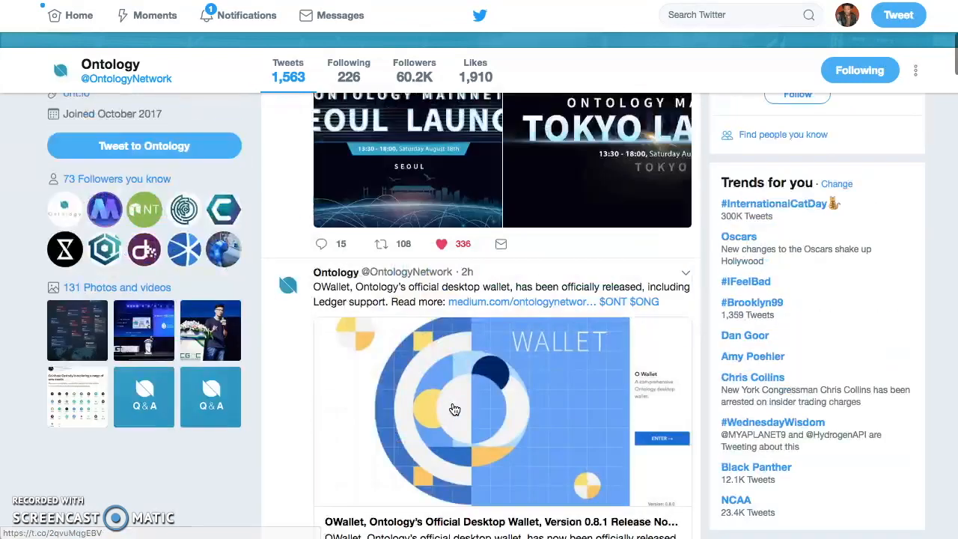
scroll(down, 3)
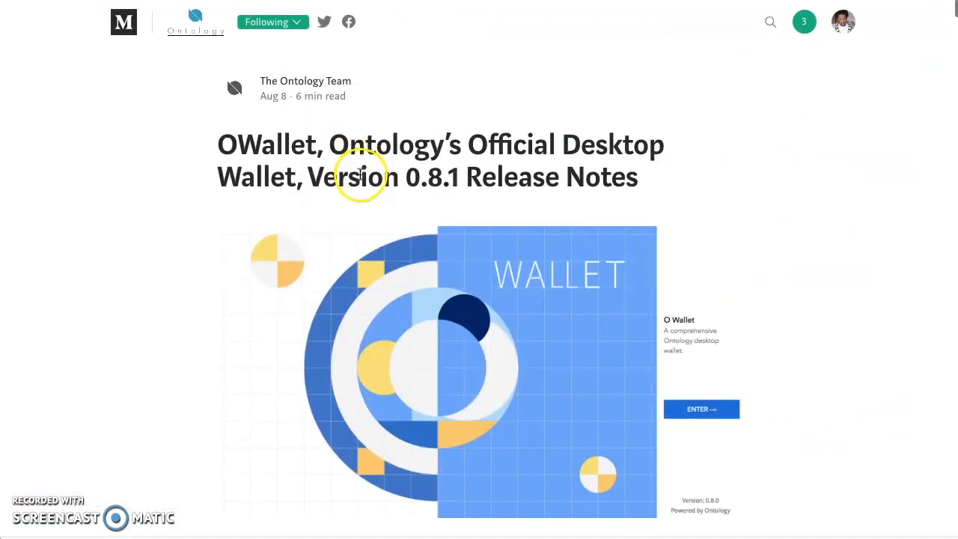
mouse_move(438, 180)
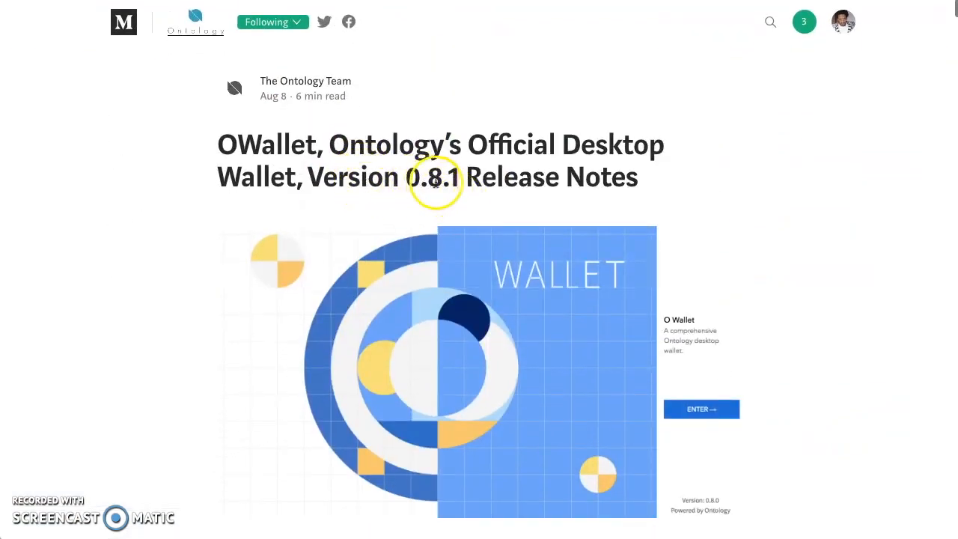
scroll(down, 3)
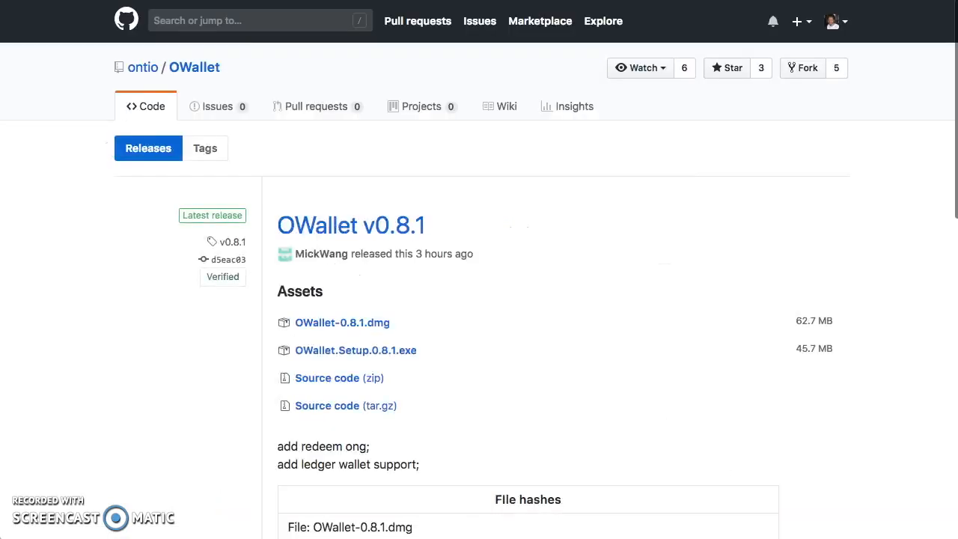
mouse_move(470, 267)
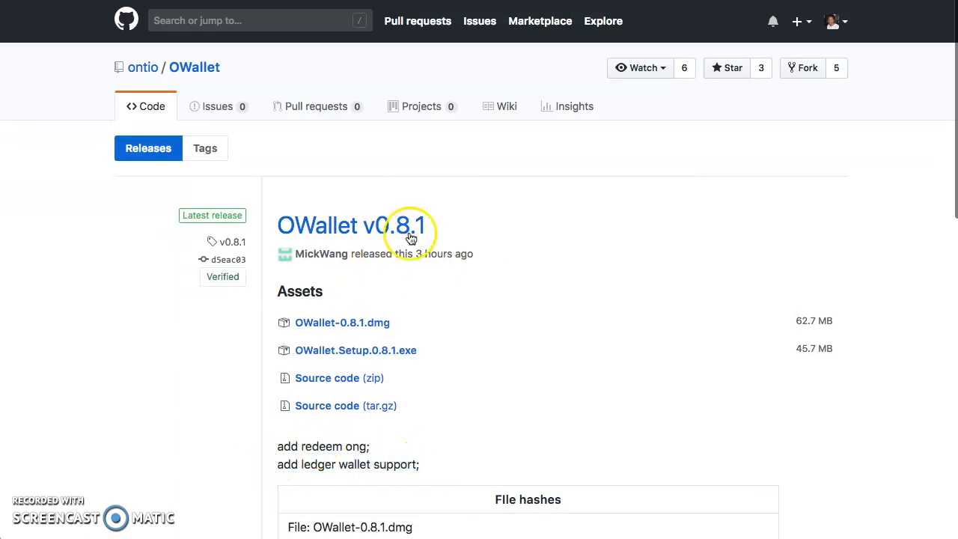
Step: Scroll the GitHub OWallet releases page down to v0.8.0 with its assets, notes and file hashes
scroll(down, 3)
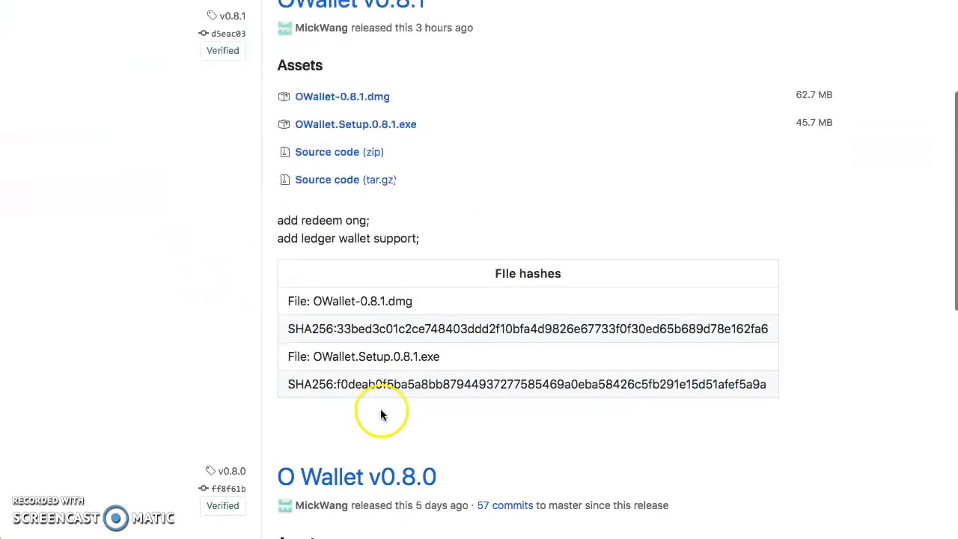
scroll(down, 3)
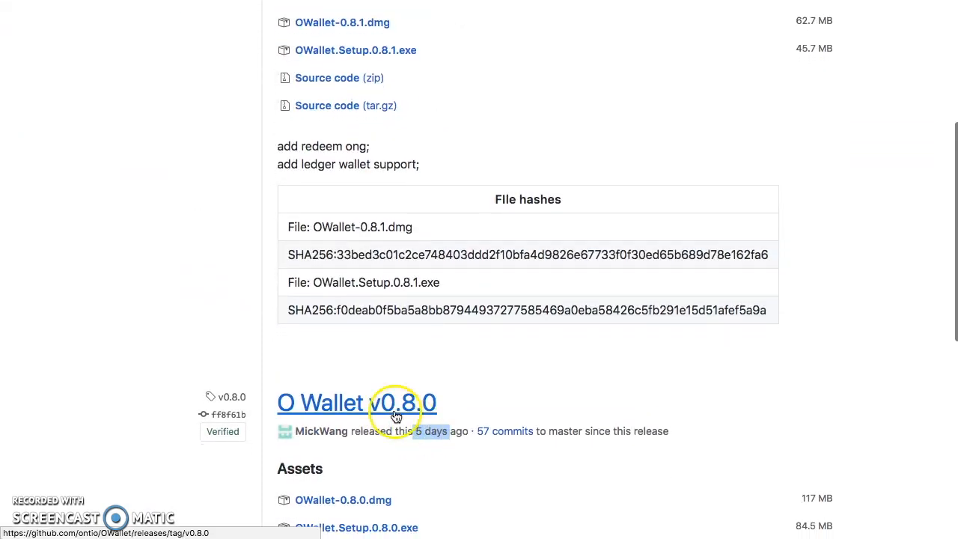
mouse_move(377, 433)
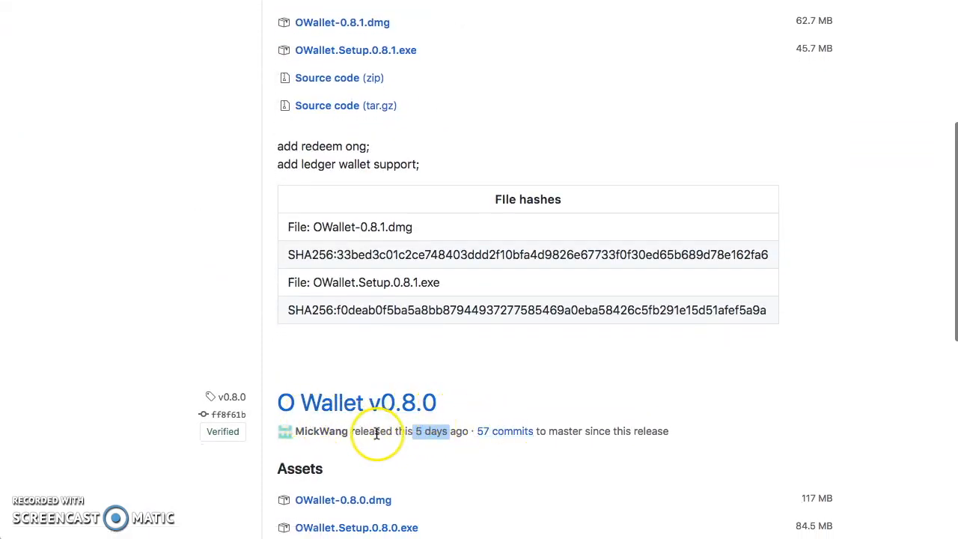
scroll(down, 3)
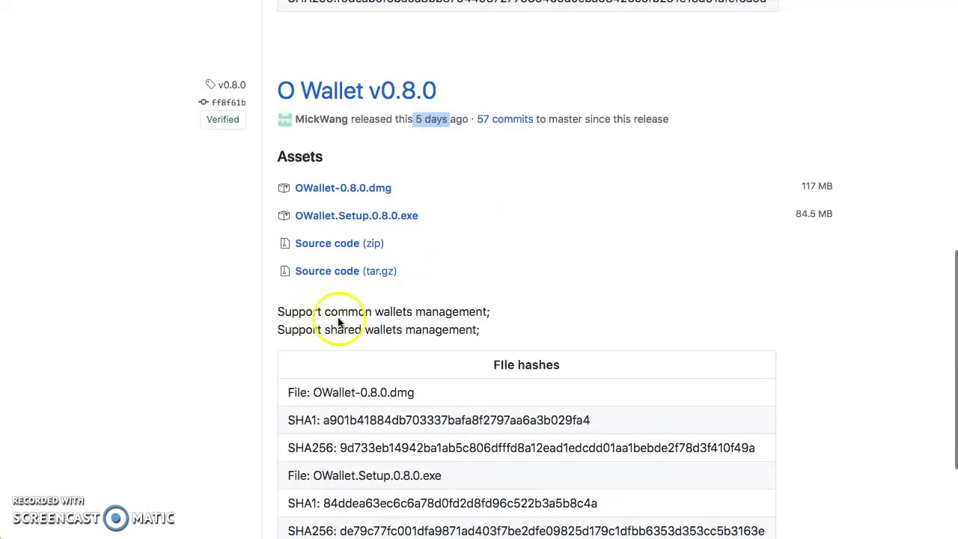
mouse_move(377, 342)
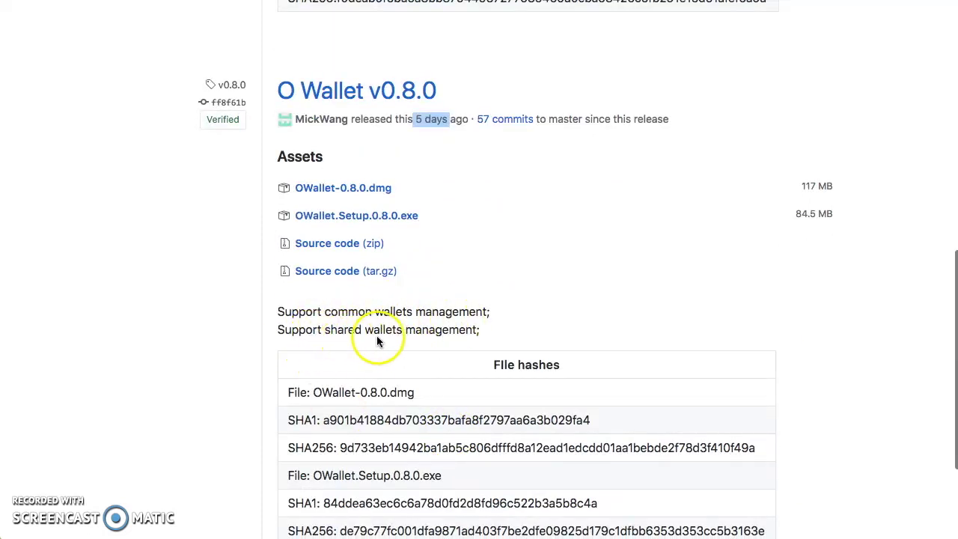
mouse_move(377, 342)
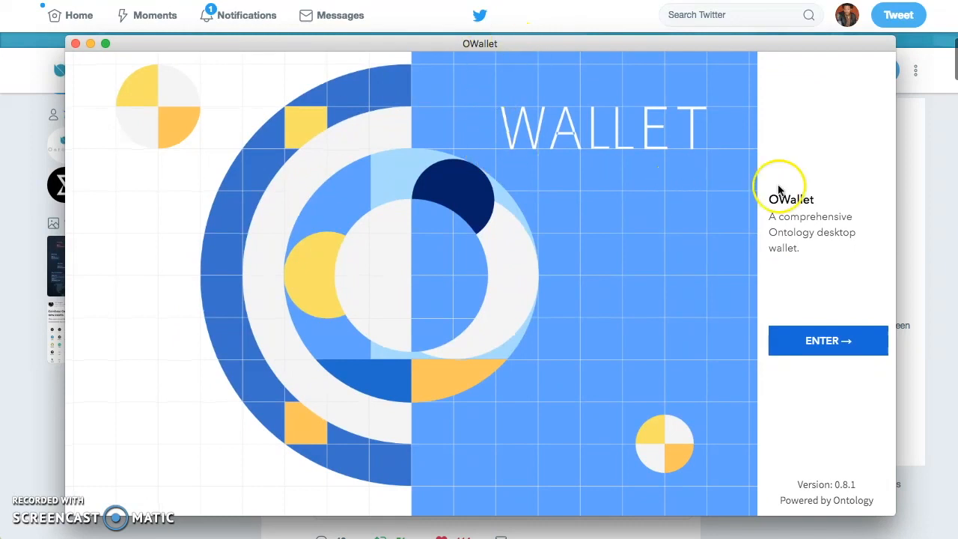
Step: View the OWallet desktop app's 0.8.1 welcome screen with its Enter button
click(826, 339)
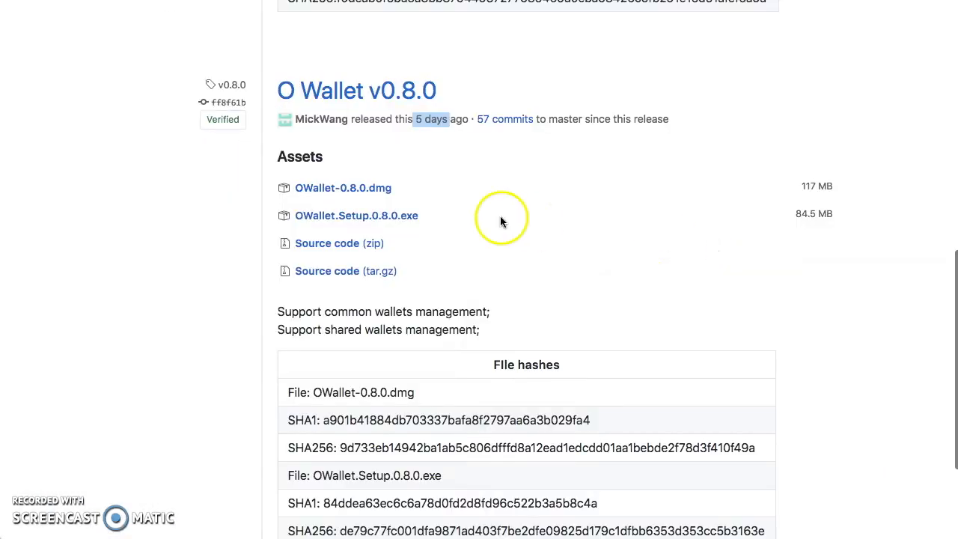
Step: Scroll the GitHub releases page back to the top to the latest OWallet v0.8.1 assets
scroll(up, 3)
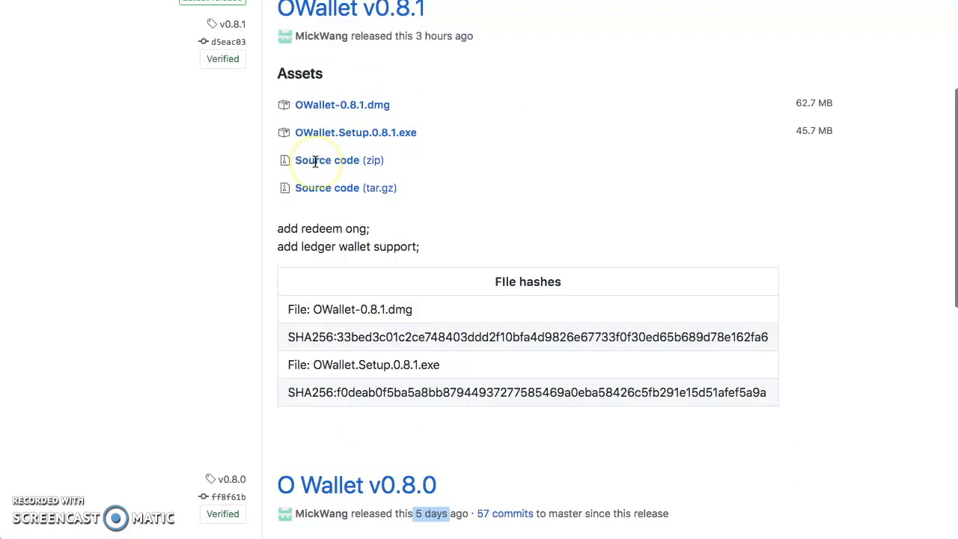
scroll(up, 3)
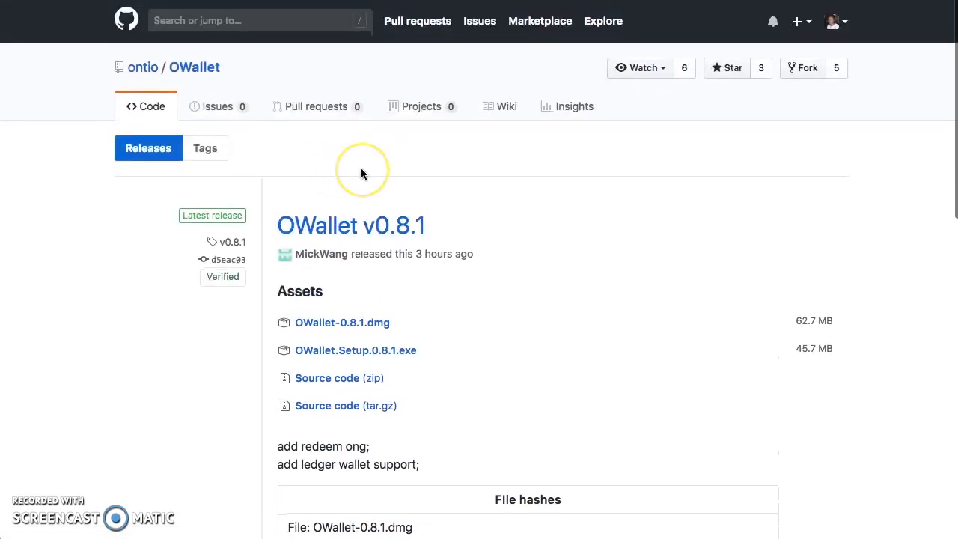
mouse_move(362, 174)
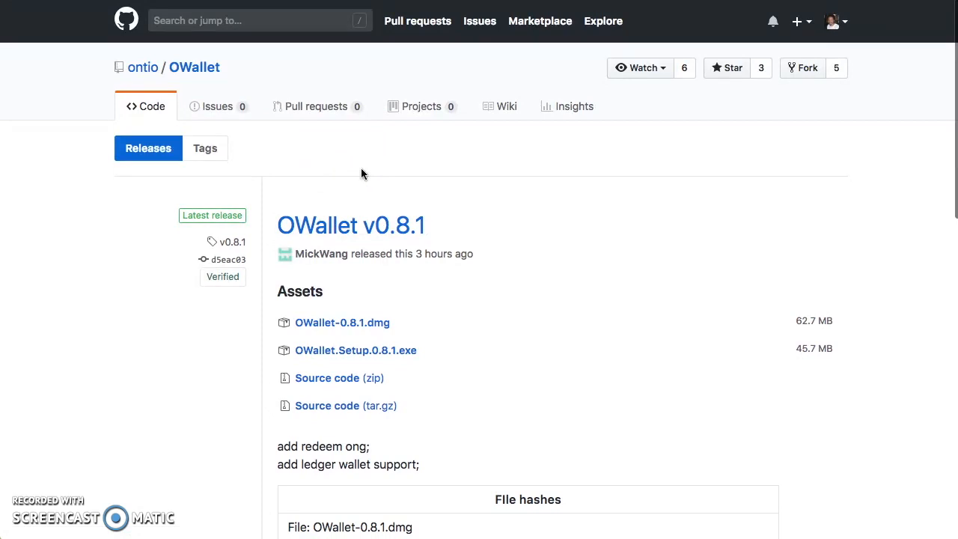
mouse_move(401, 146)
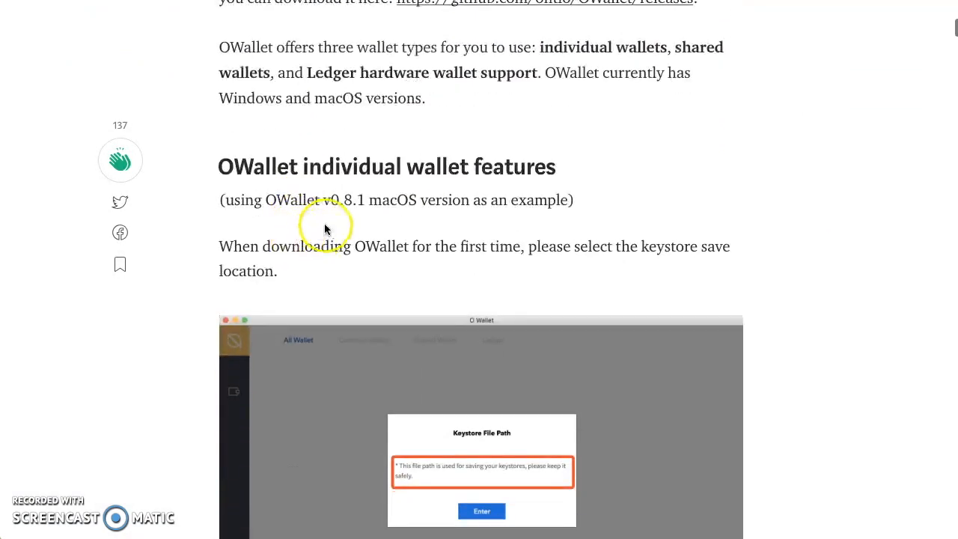
mouse_move(358, 206)
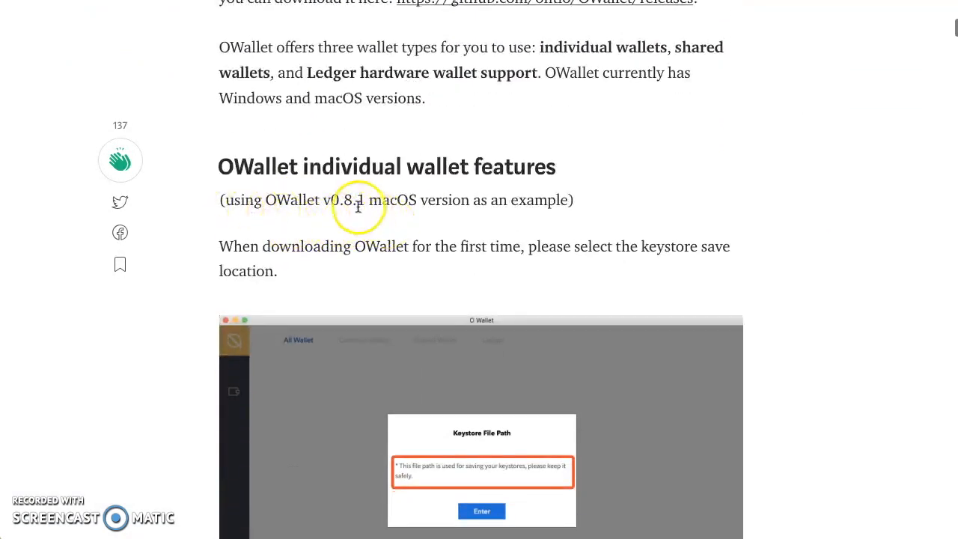
mouse_move(365, 204)
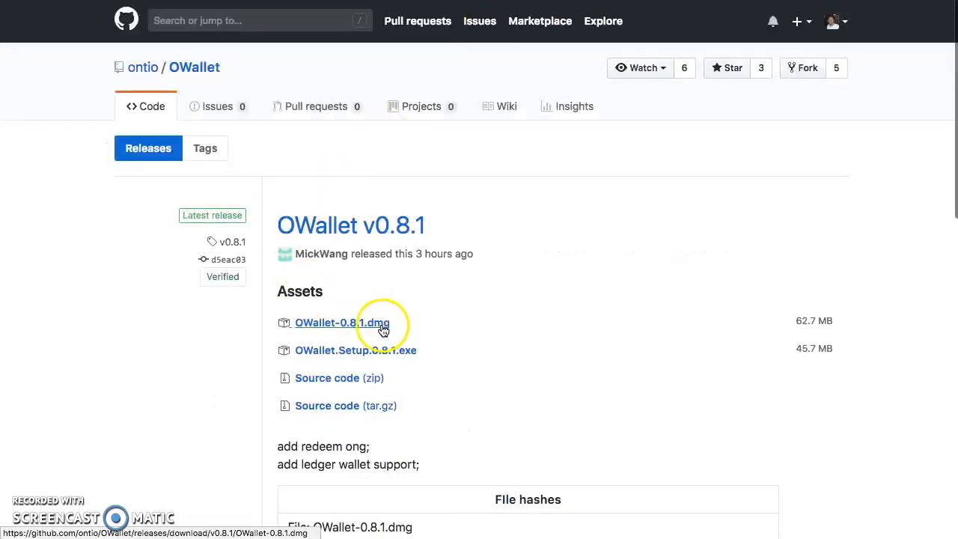
mouse_move(335, 328)
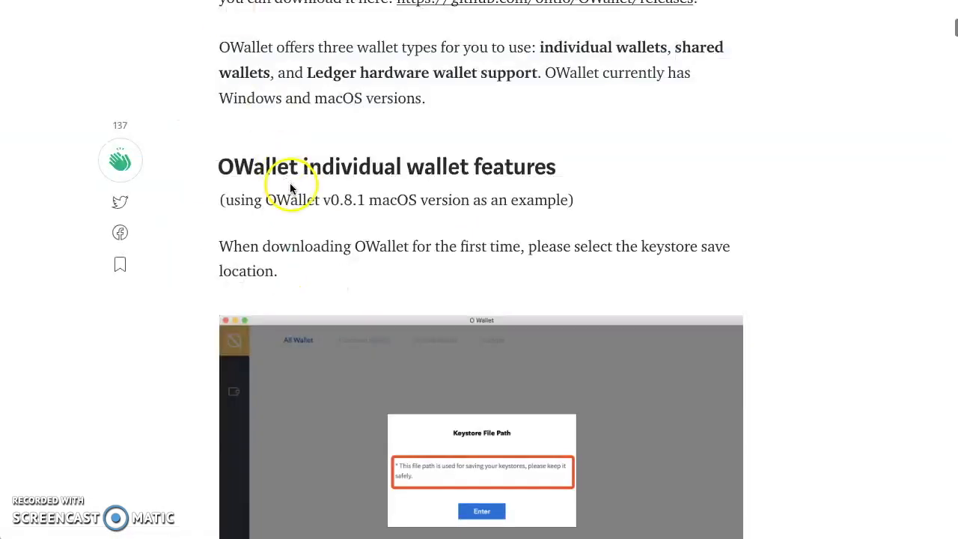
Step: Read the Medium guide's wallet home page and 'Create an individual wallet' steps
scroll(down, 3)
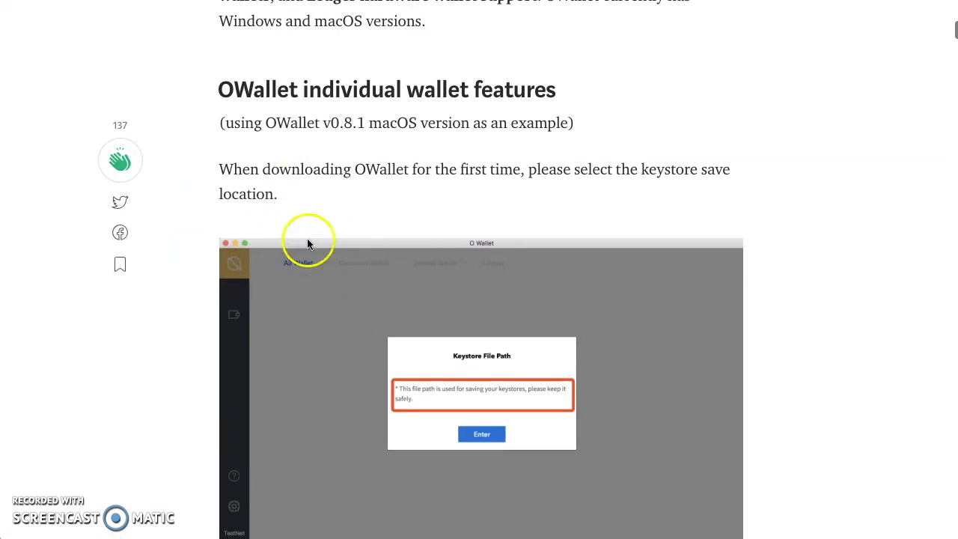
mouse_move(471, 365)
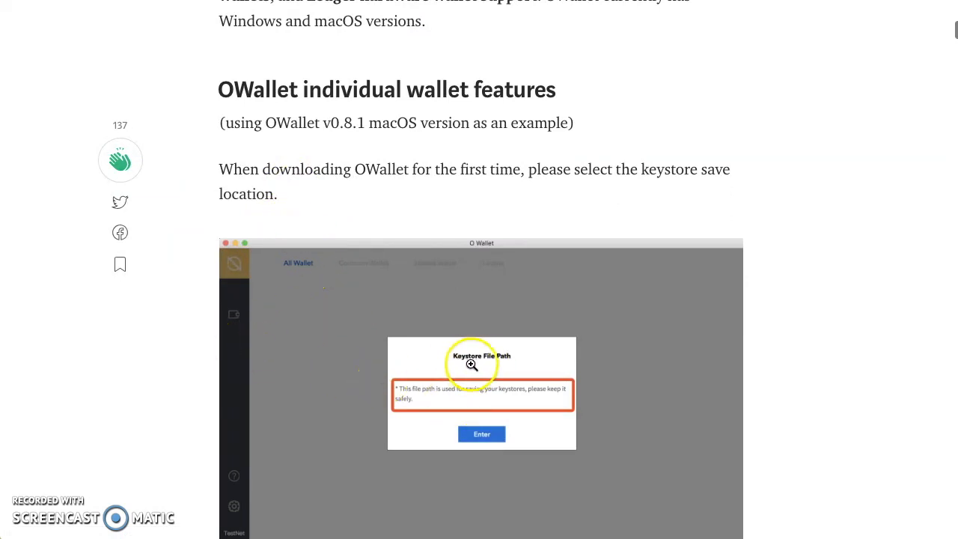
scroll(down, 3)
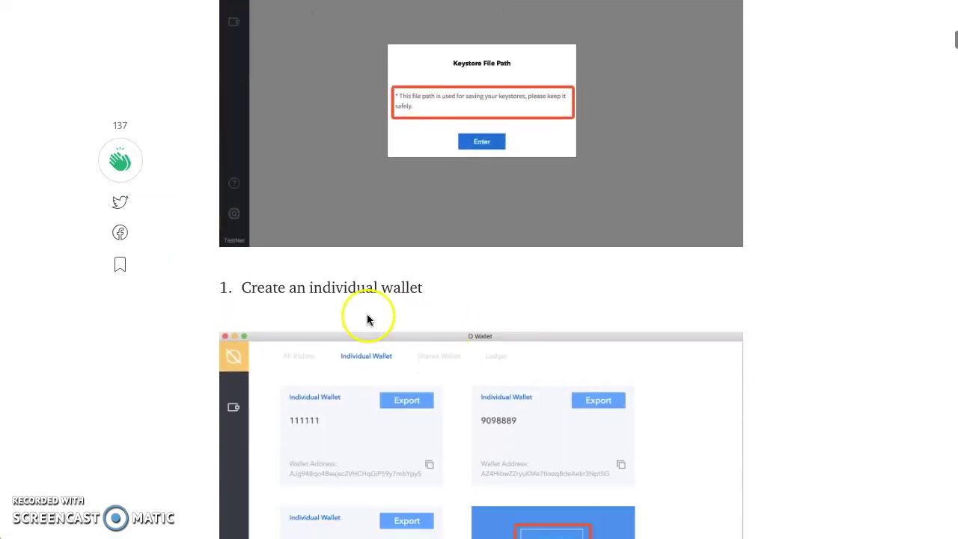
scroll(down, 3)
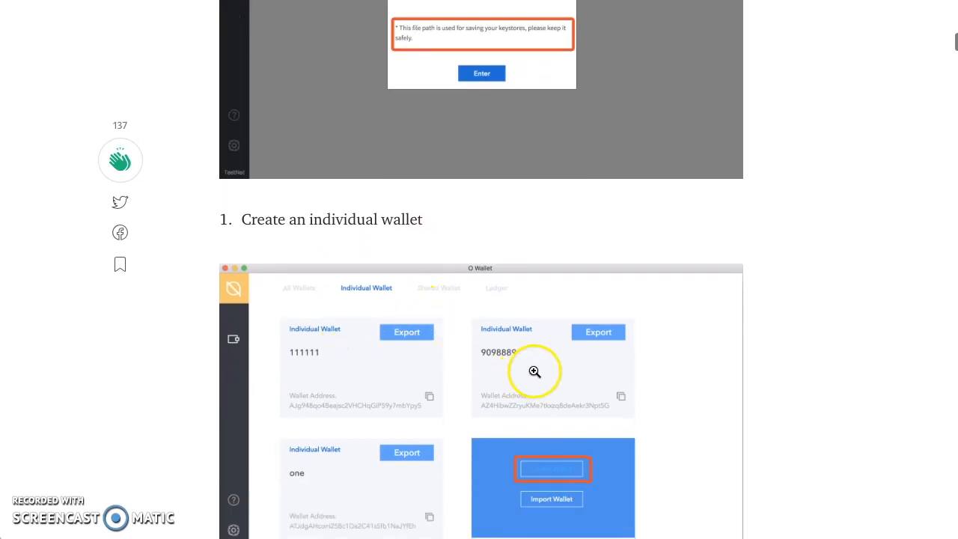
scroll(down, 3)
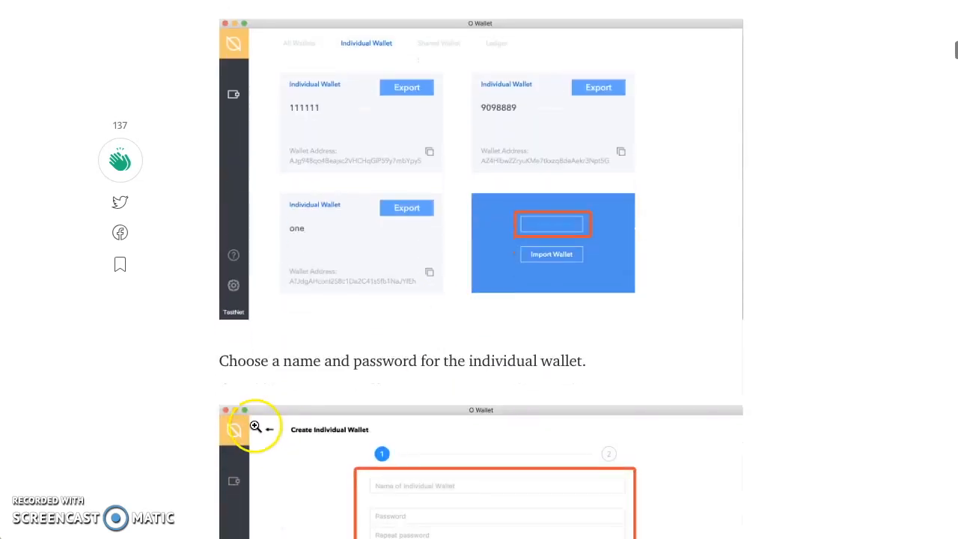
scroll(down, 3)
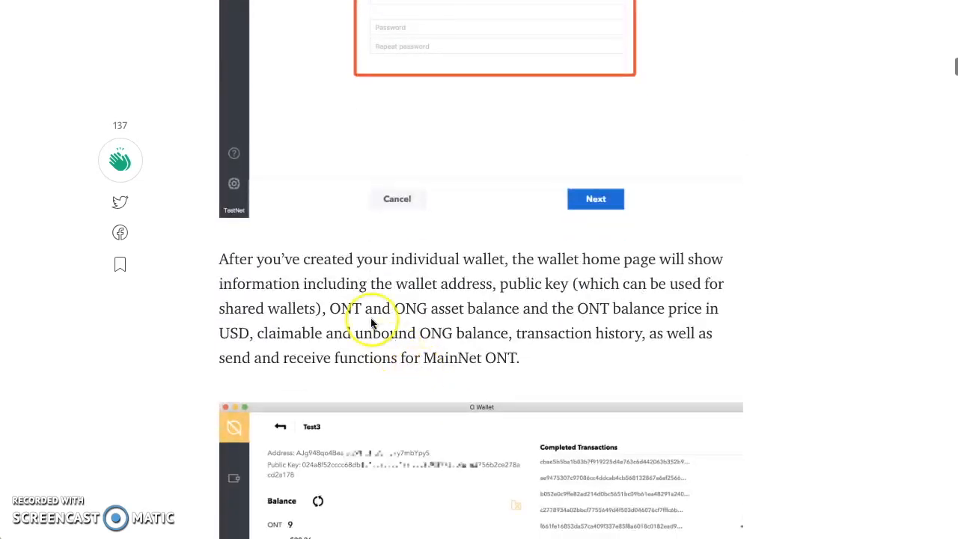
mouse_move(481, 326)
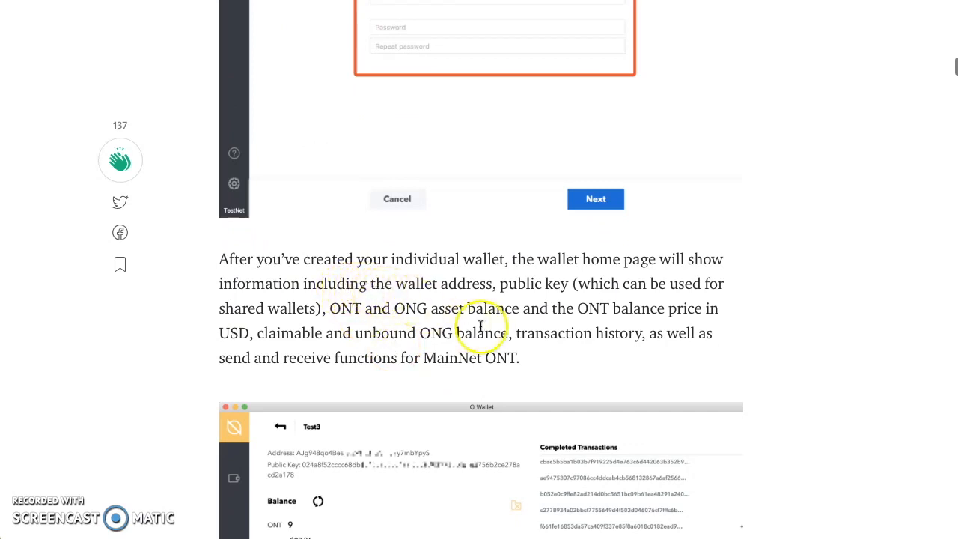
mouse_move(407, 300)
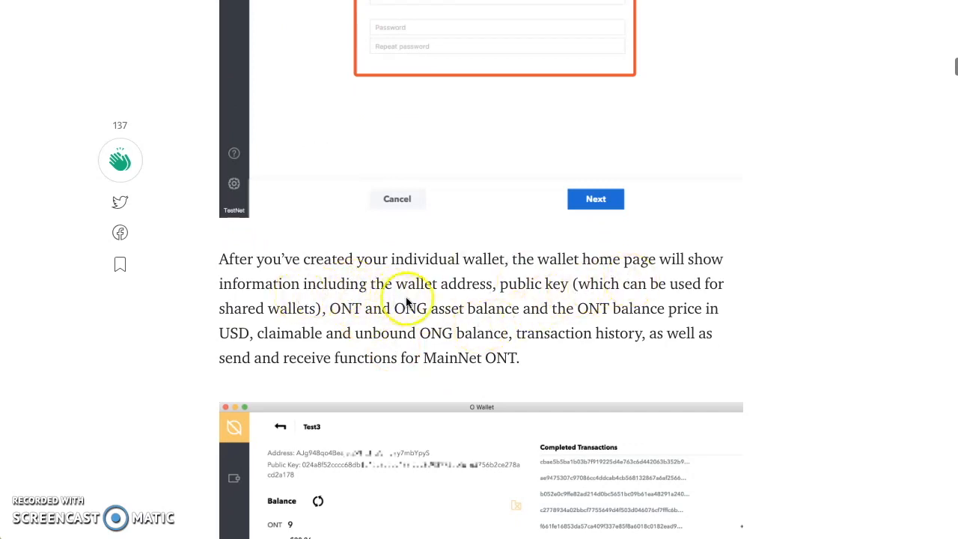
scroll(down, 3)
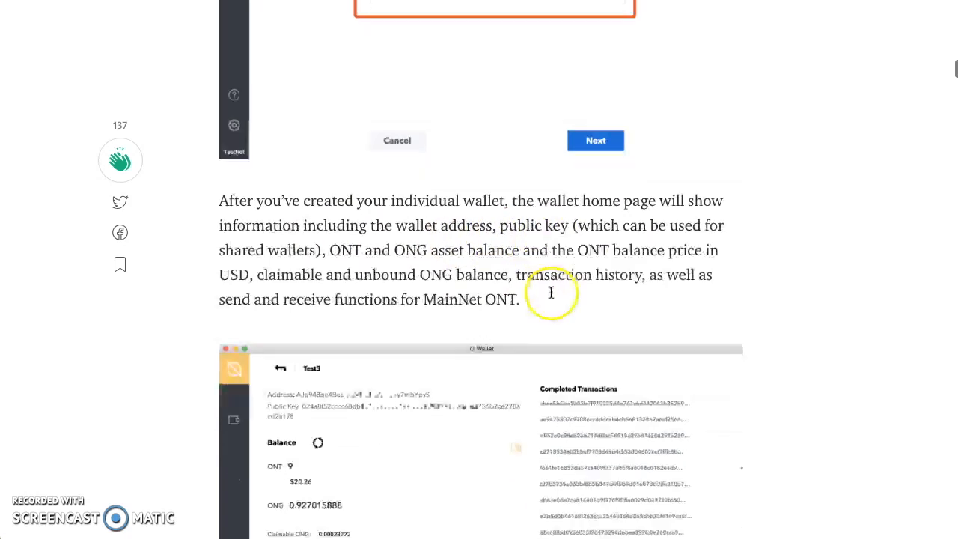
Step: Read on through 'Import individual wallet' down to '3. Export individual wallet'
scroll(down, 3)
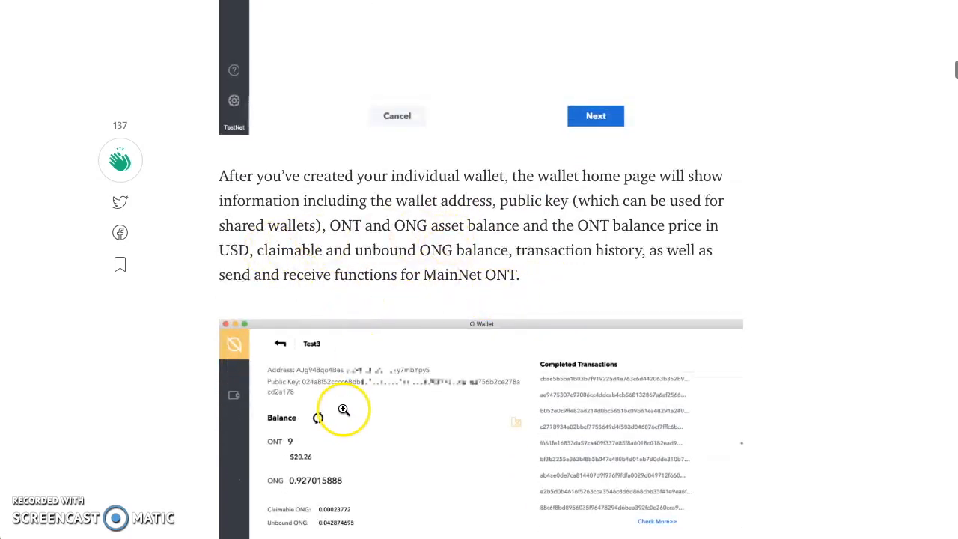
scroll(down, 3)
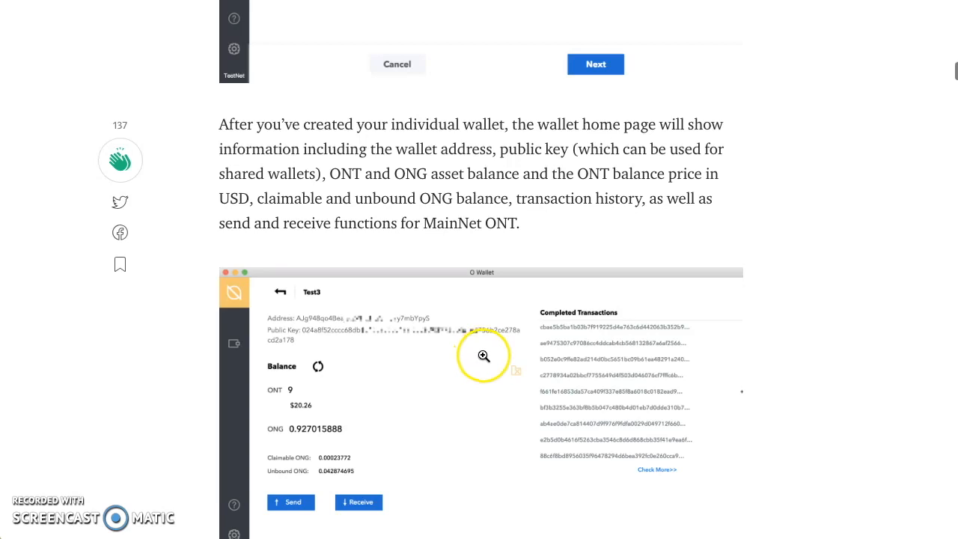
scroll(down, 3)
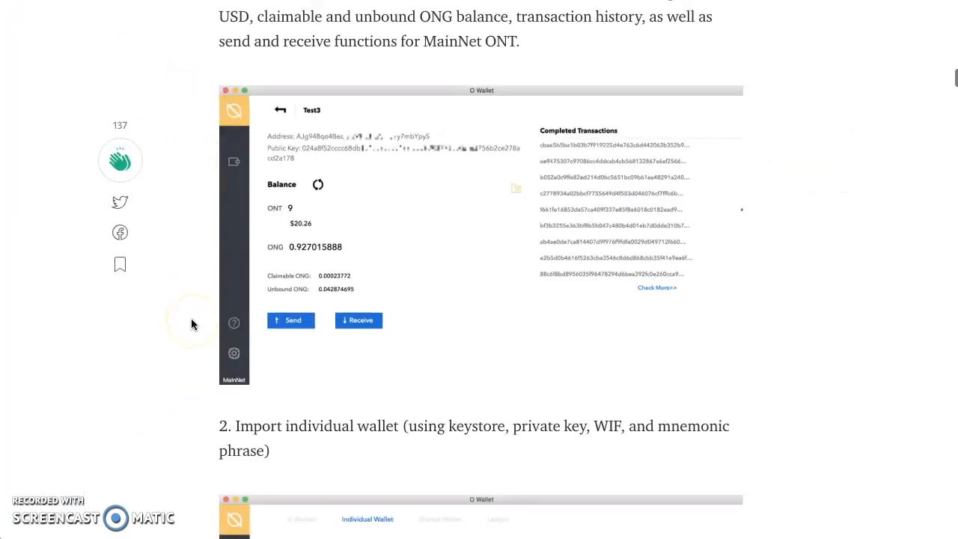
scroll(down, 3)
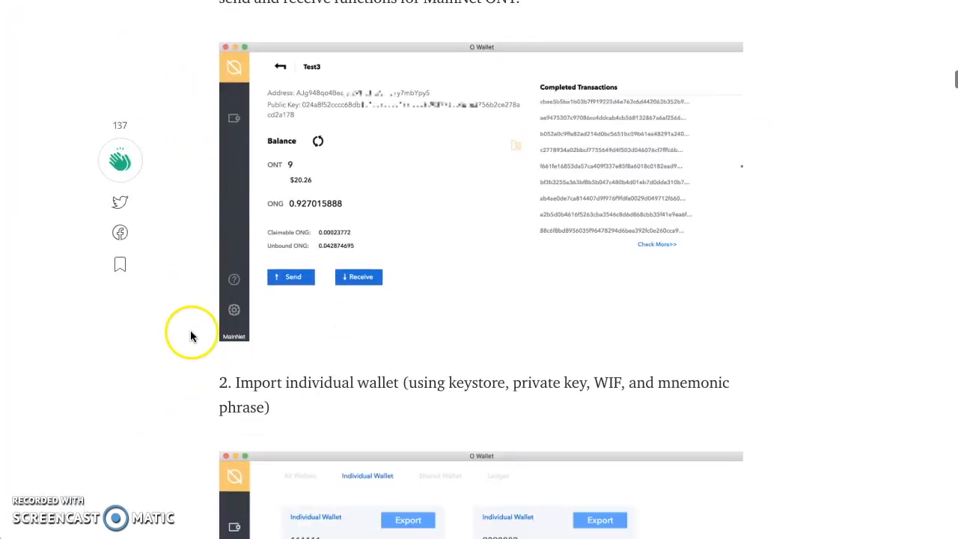
mouse_move(178, 383)
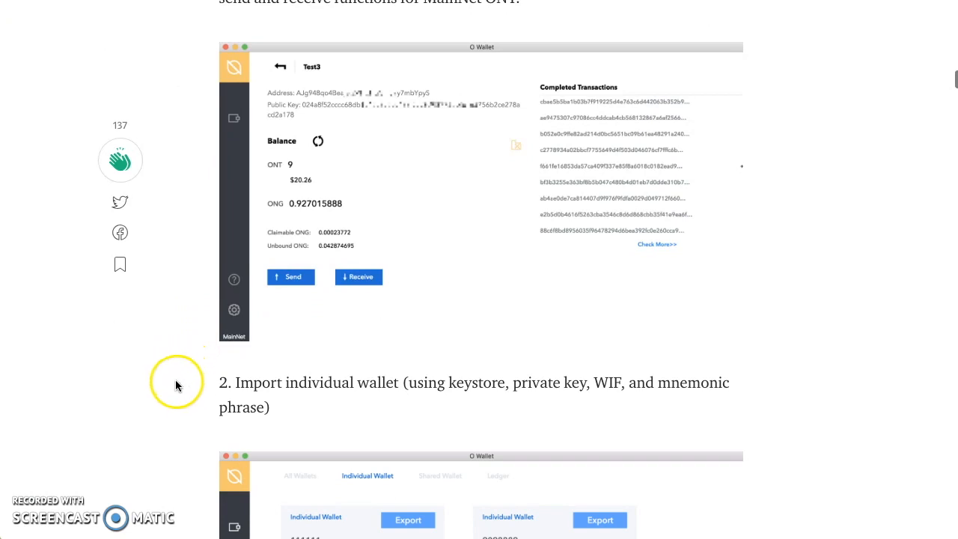
scroll(down, 3)
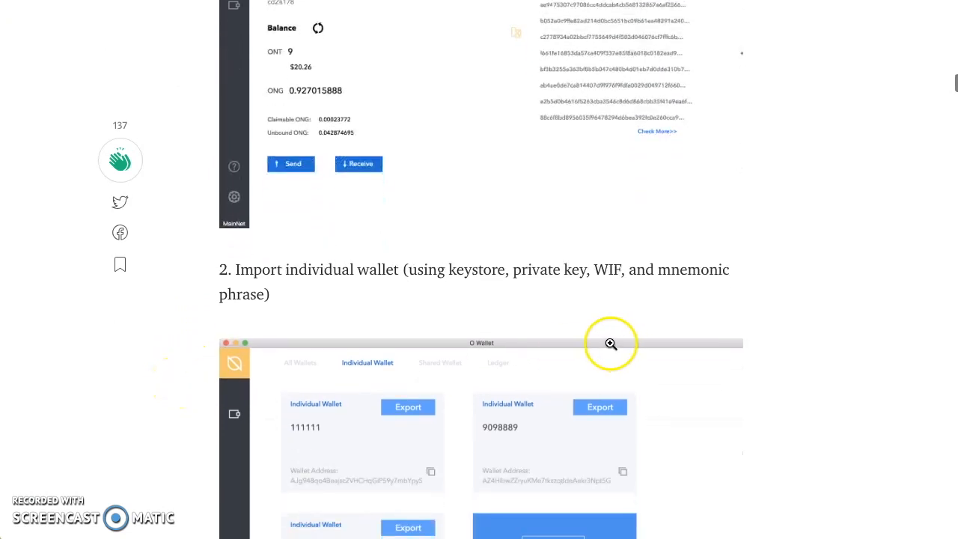
mouse_move(314, 283)
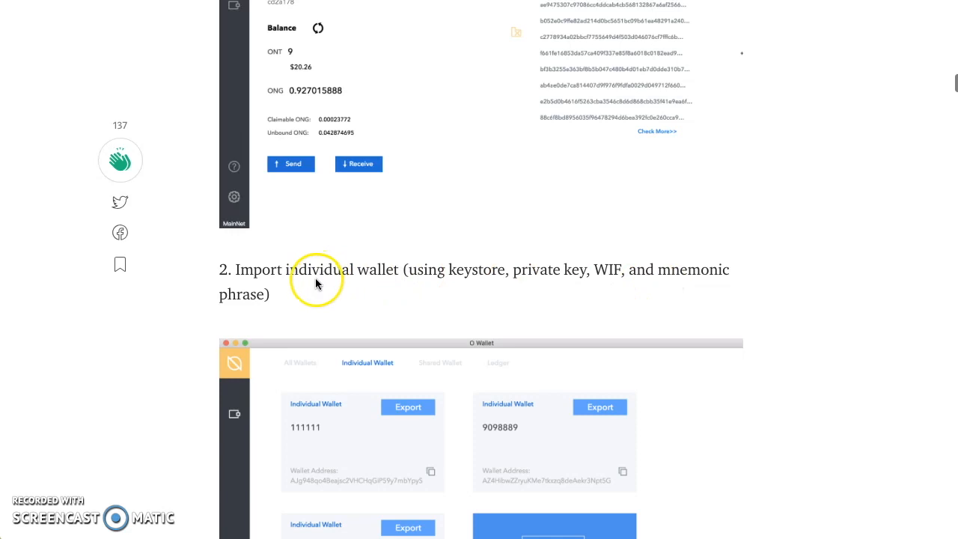
scroll(down, 3)
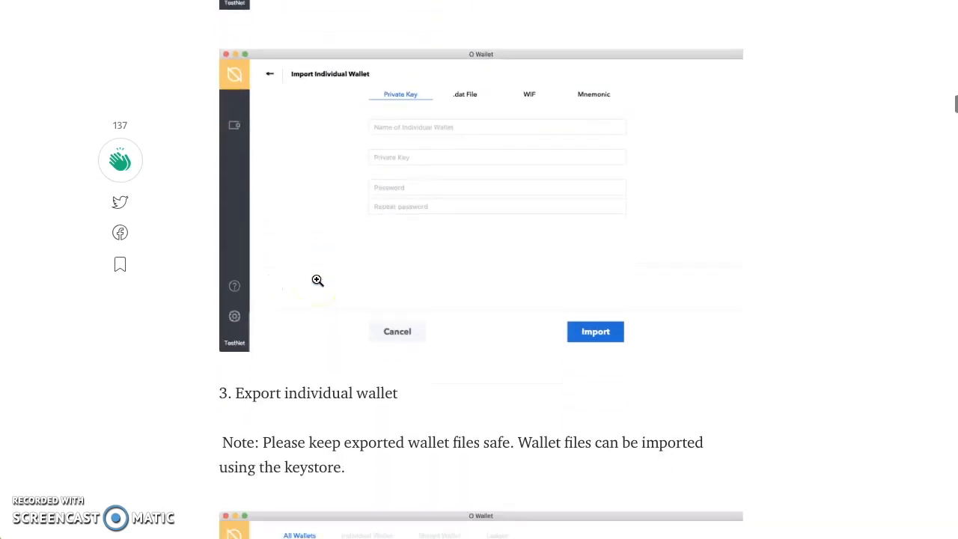
Step: Read the guide's sections on sending and receiving with an individual wallet
scroll(down, 3)
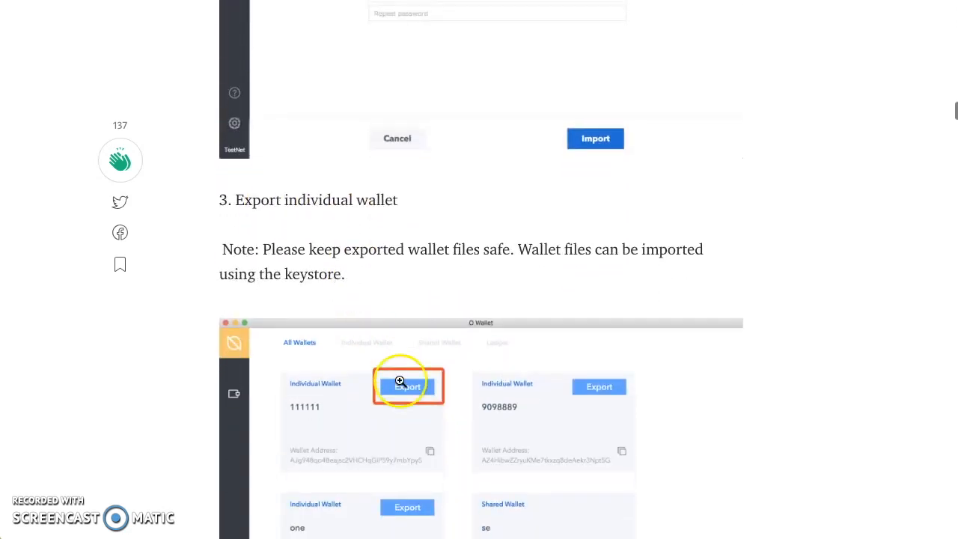
scroll(down, 3)
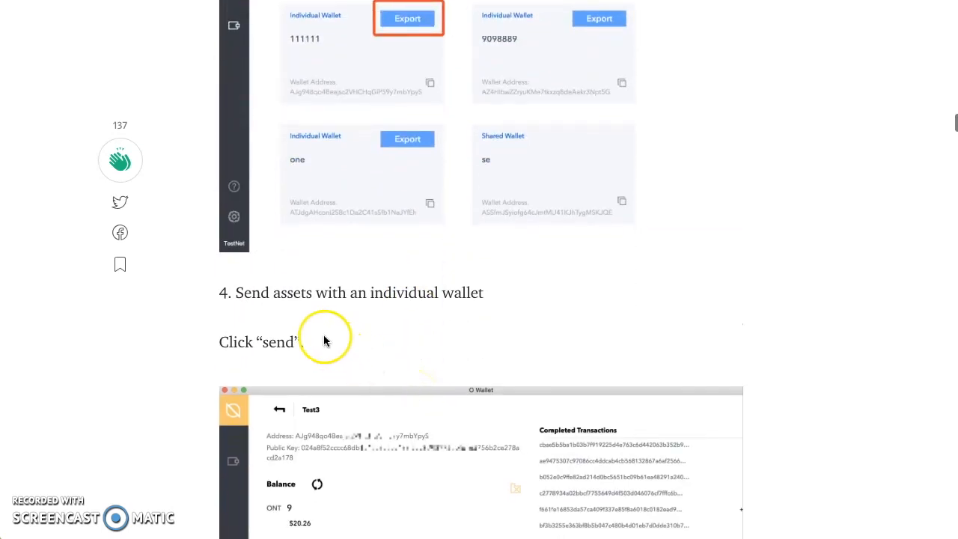
scroll(down, 3)
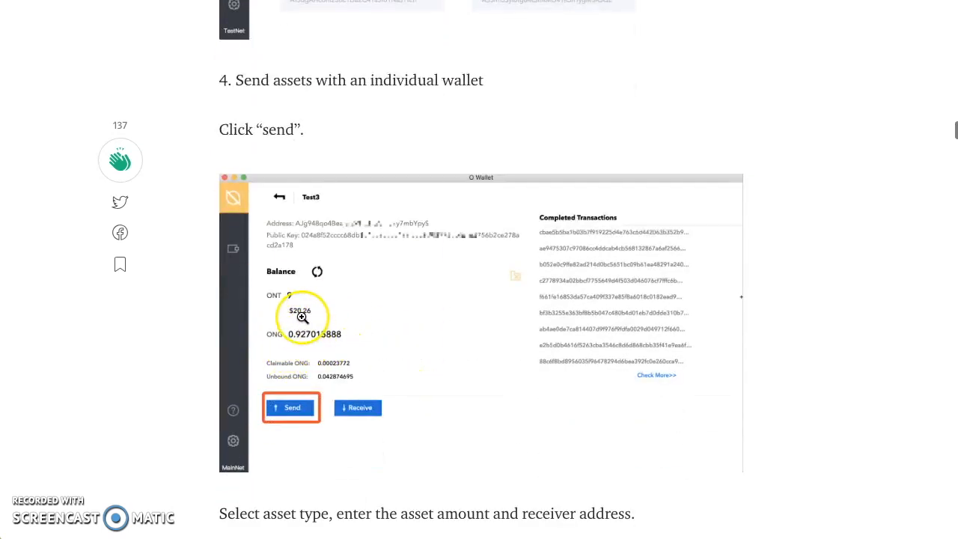
mouse_move(314, 347)
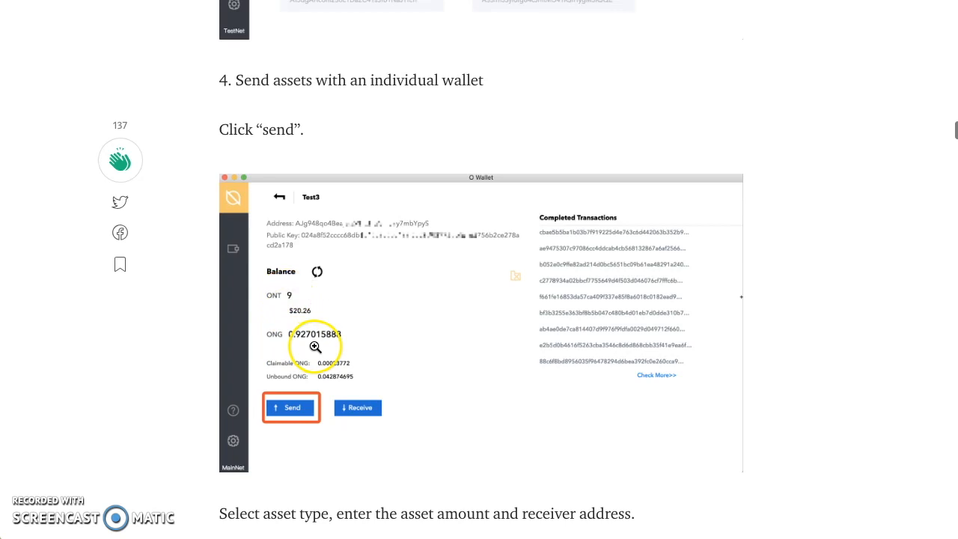
scroll(down, 3)
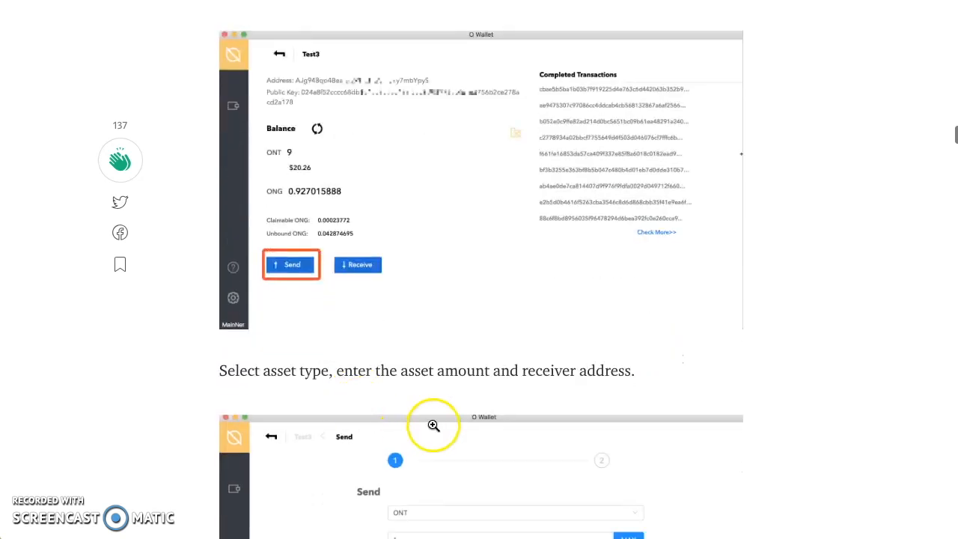
scroll(down, 3)
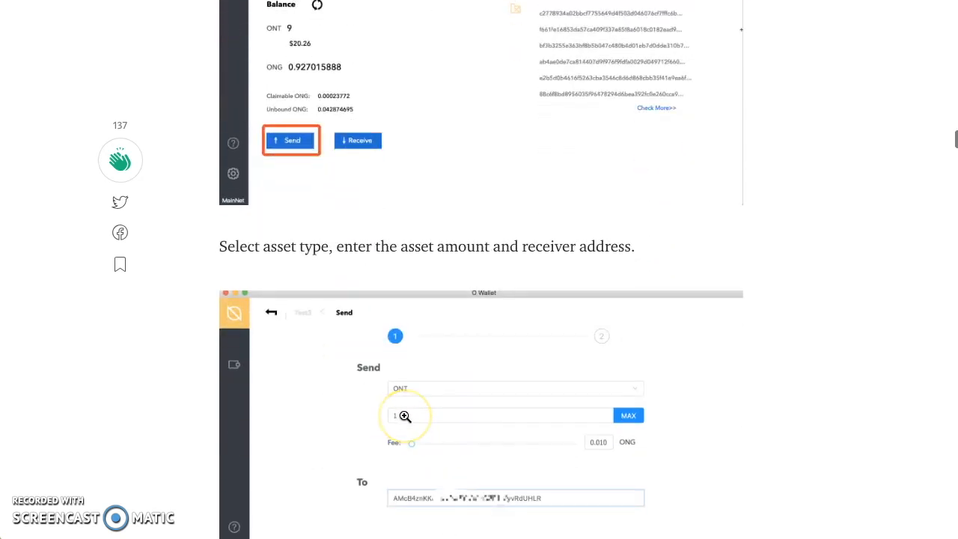
Step: Read on through redeeming ONG to the Redeem screenshot and shared wallet features heading
scroll(down, 3)
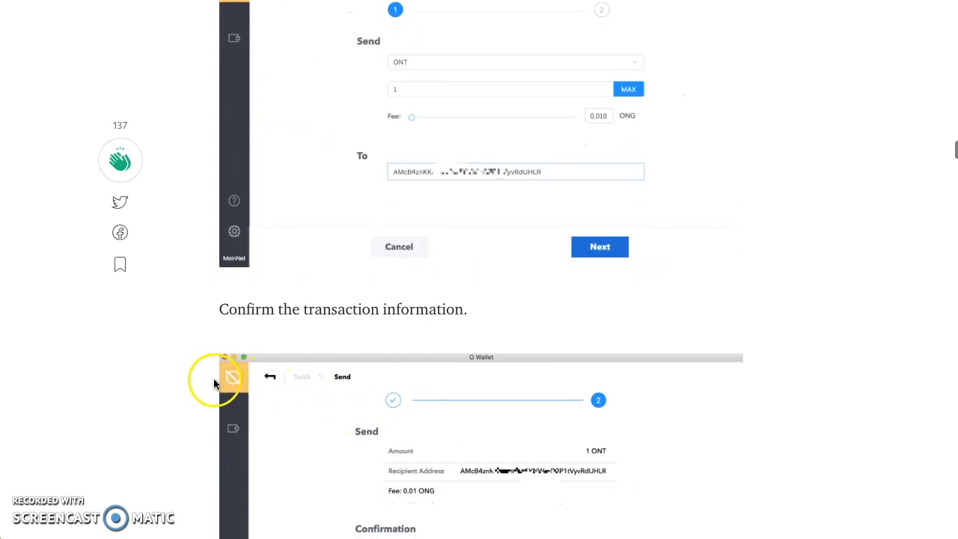
scroll(down, 3)
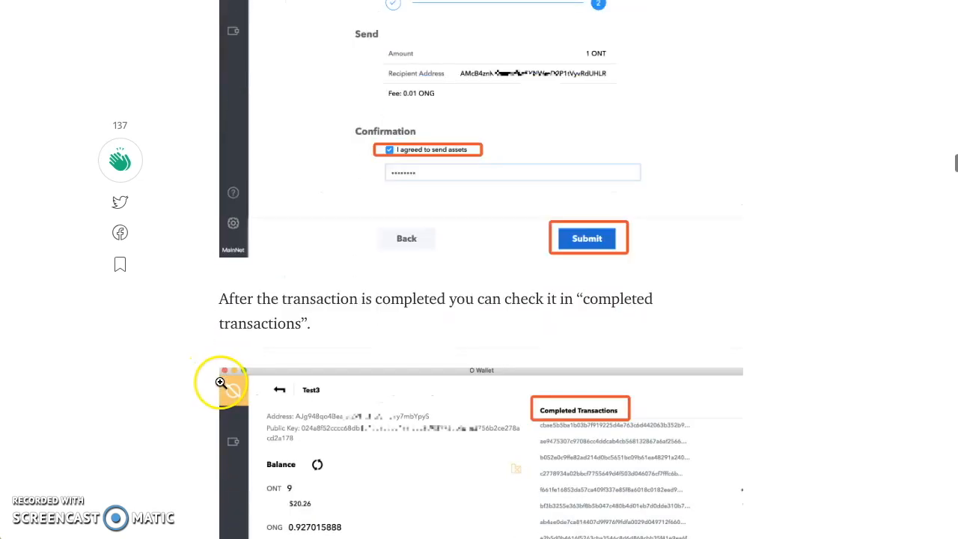
scroll(down, 3)
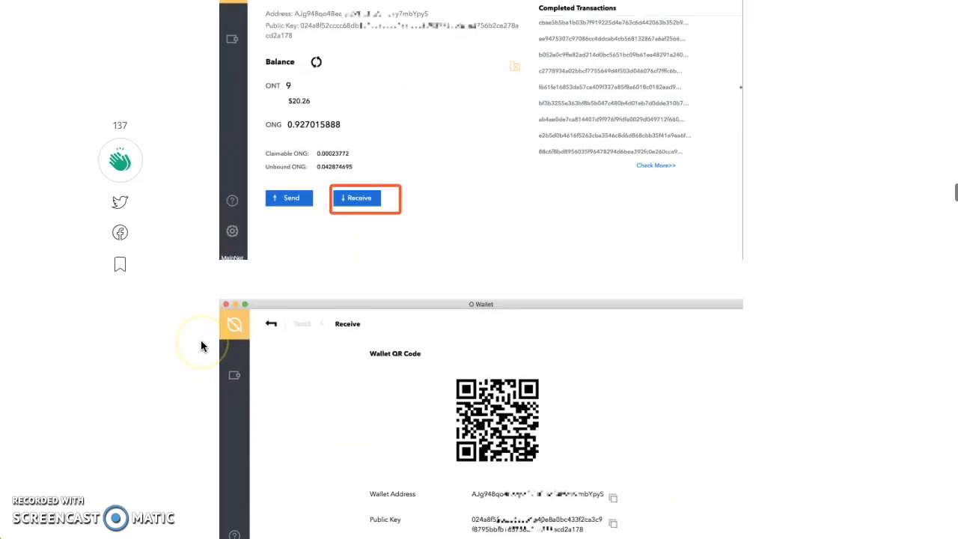
scroll(down, 3)
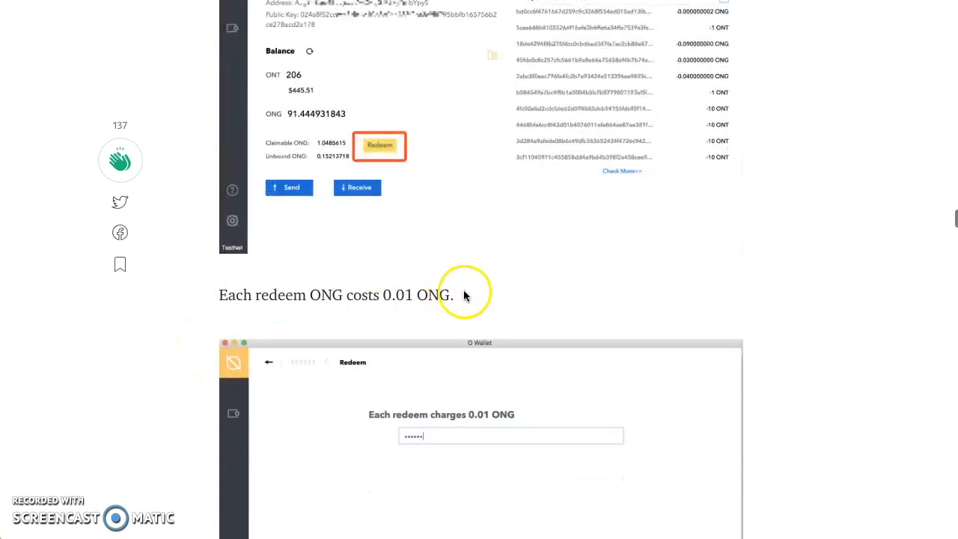
scroll(down, 3)
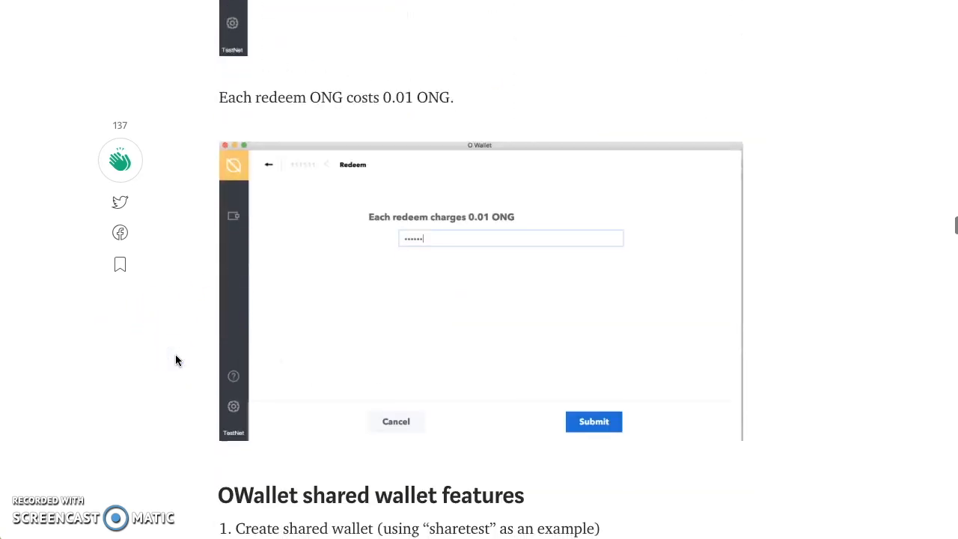
Step: Read through the shared wallet and Ledger features sections of the guide
scroll(down, 3)
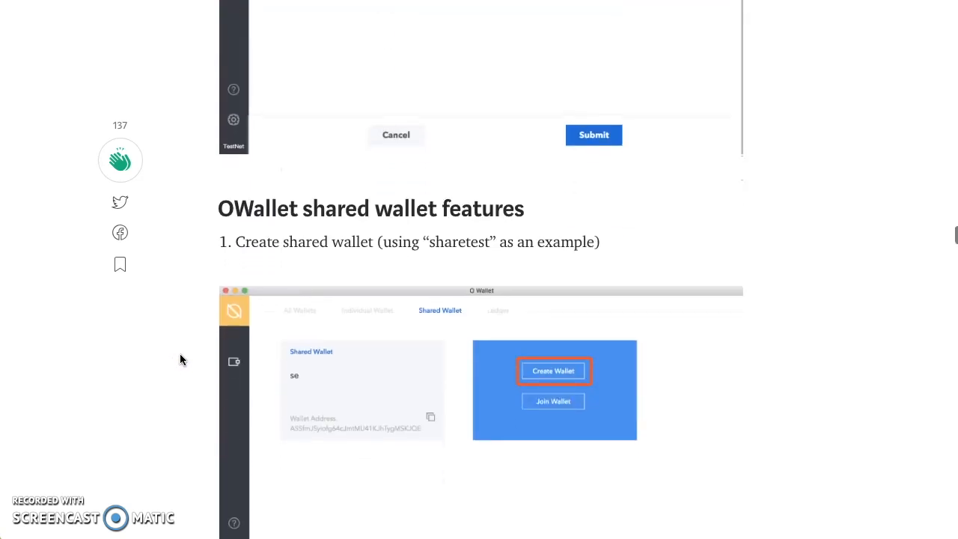
mouse_move(279, 209)
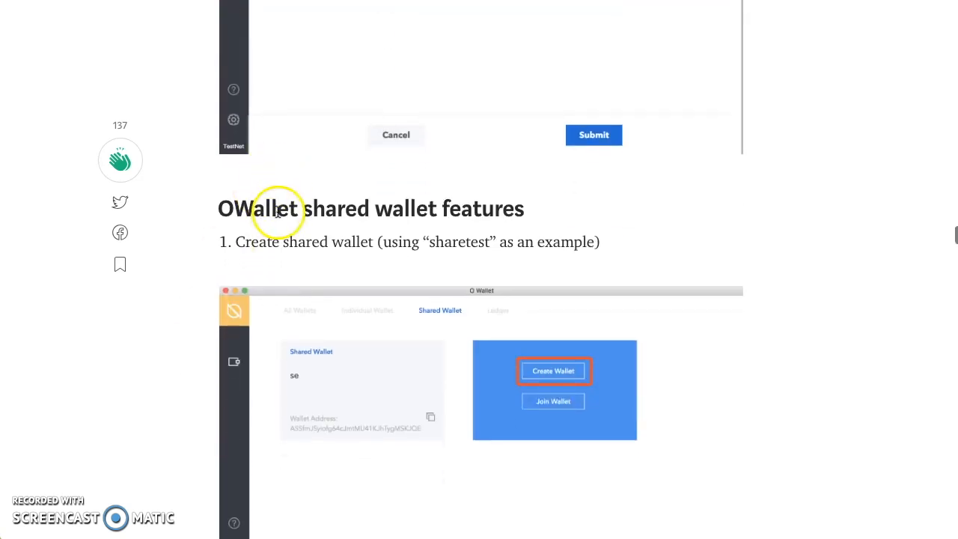
scroll(down, 3)
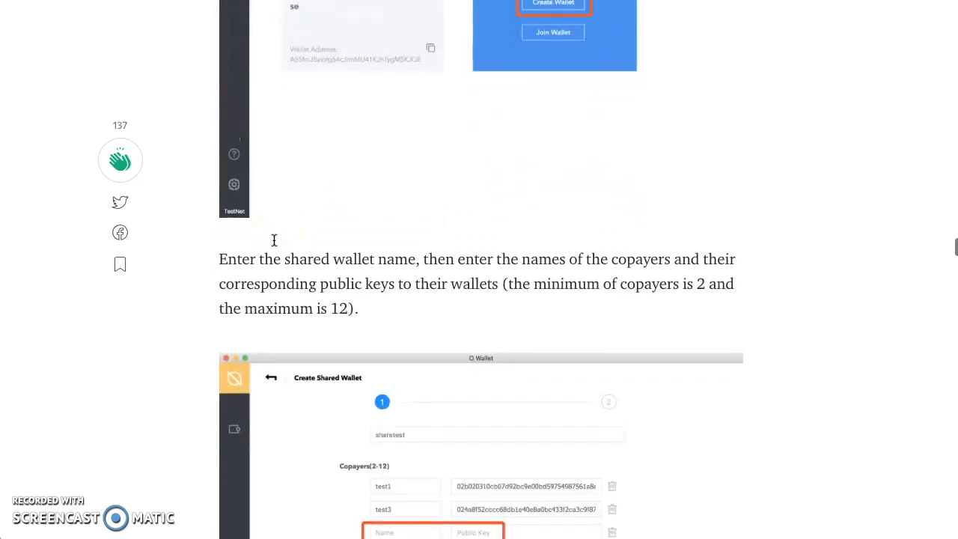
scroll(down, 3)
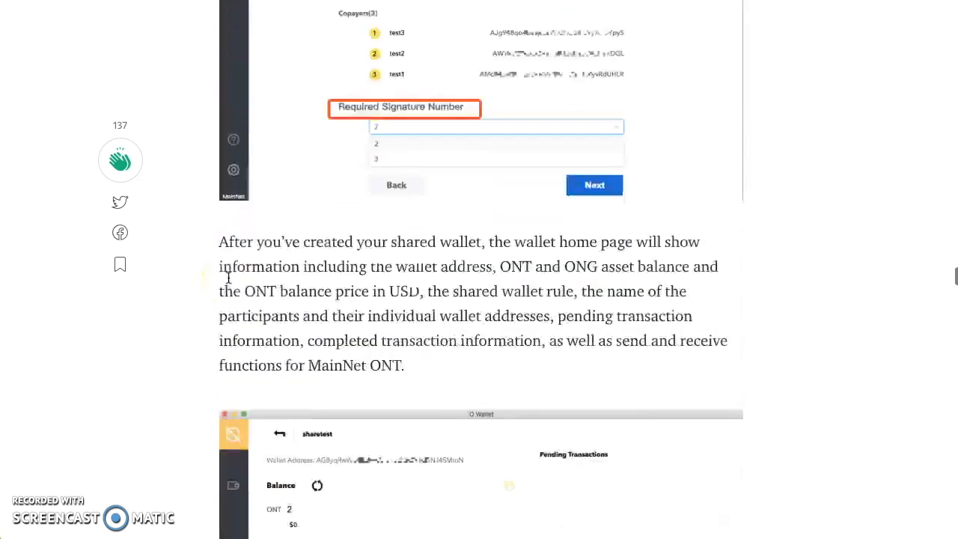
scroll(down, 3)
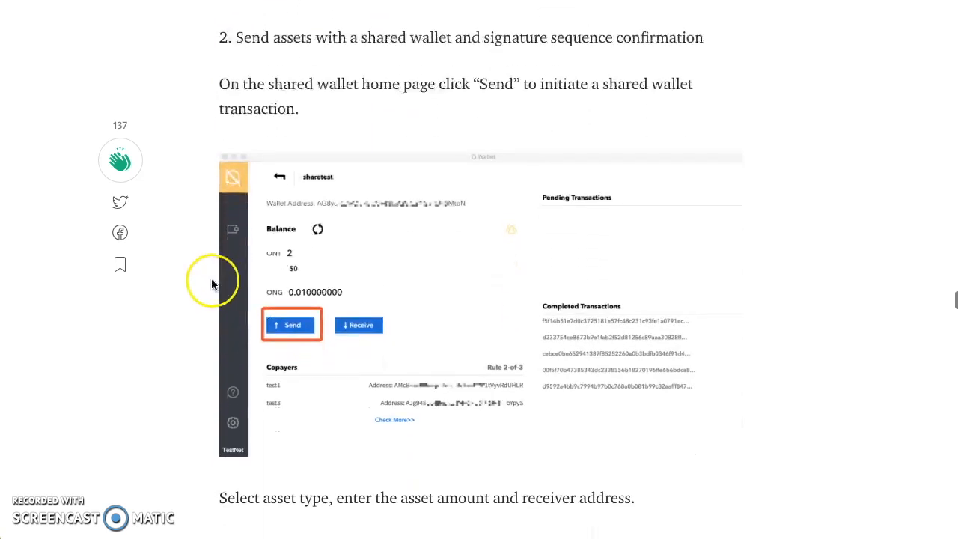
scroll(down, 3)
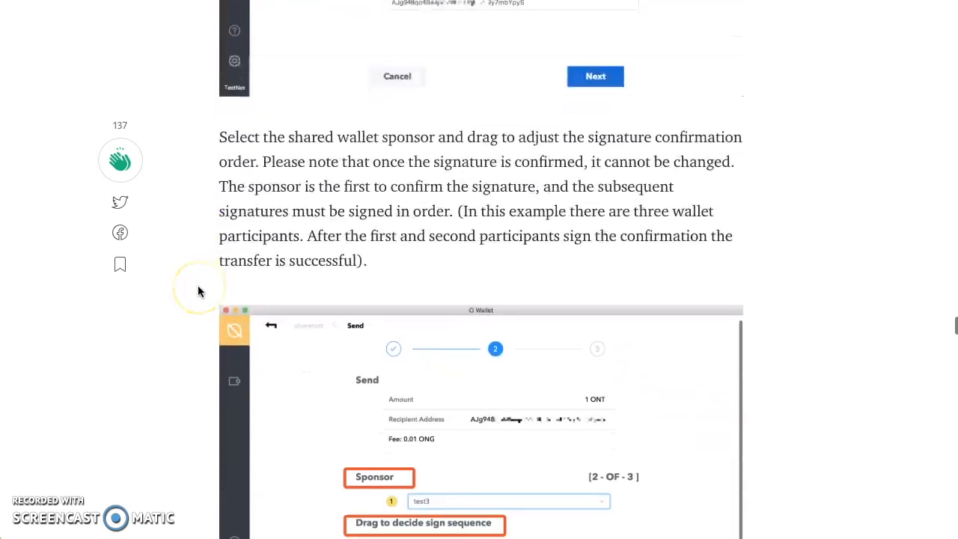
scroll(down, 3)
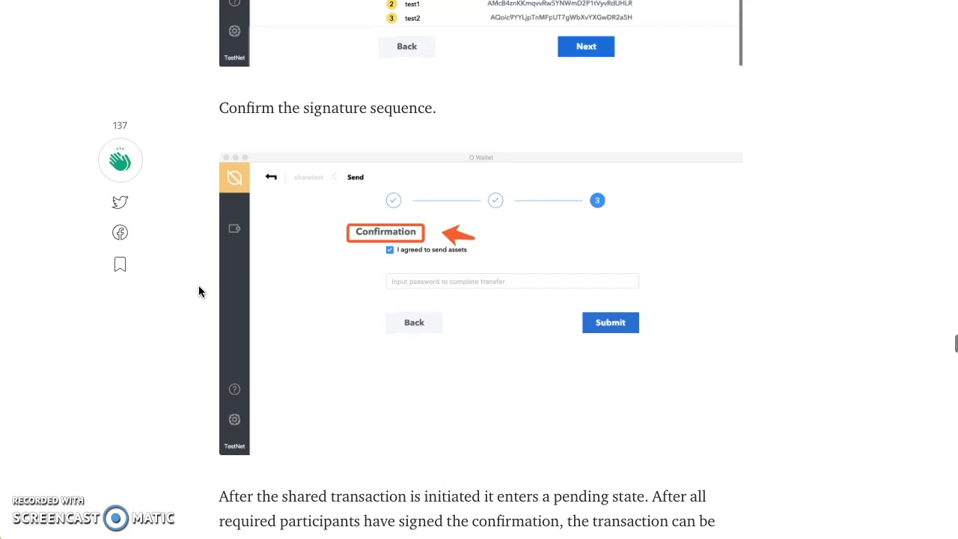
scroll(down, 3)
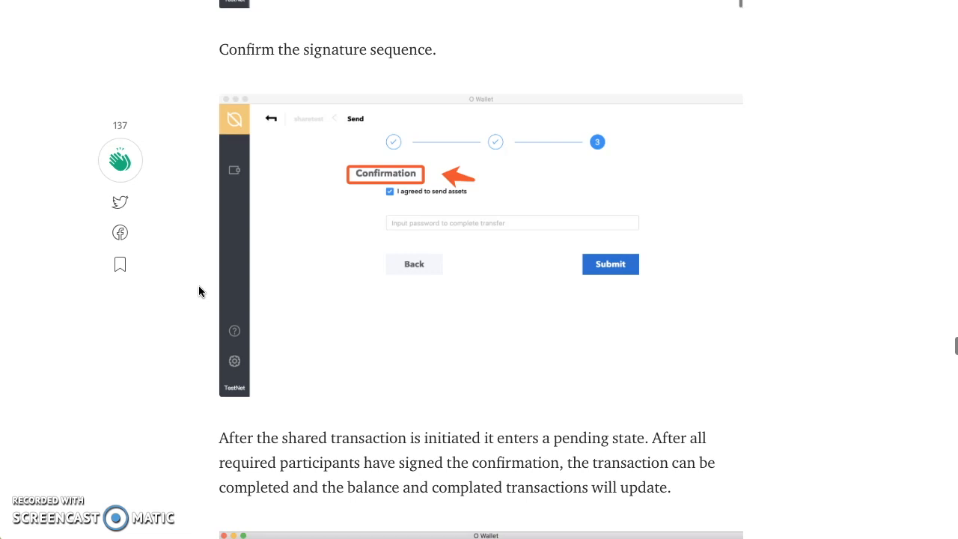
mouse_move(205, 295)
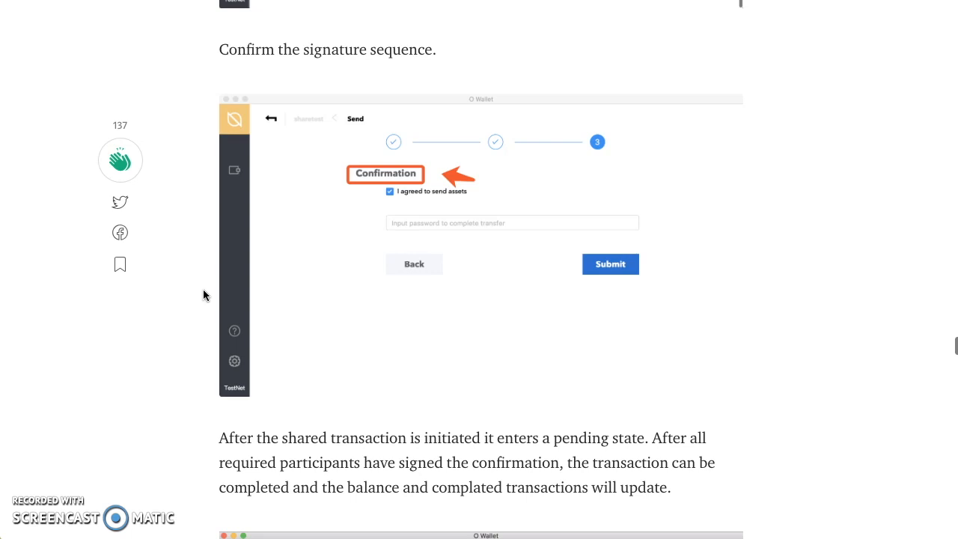
Step: Read through the Settings features section down to the Other heading
scroll(down, 3)
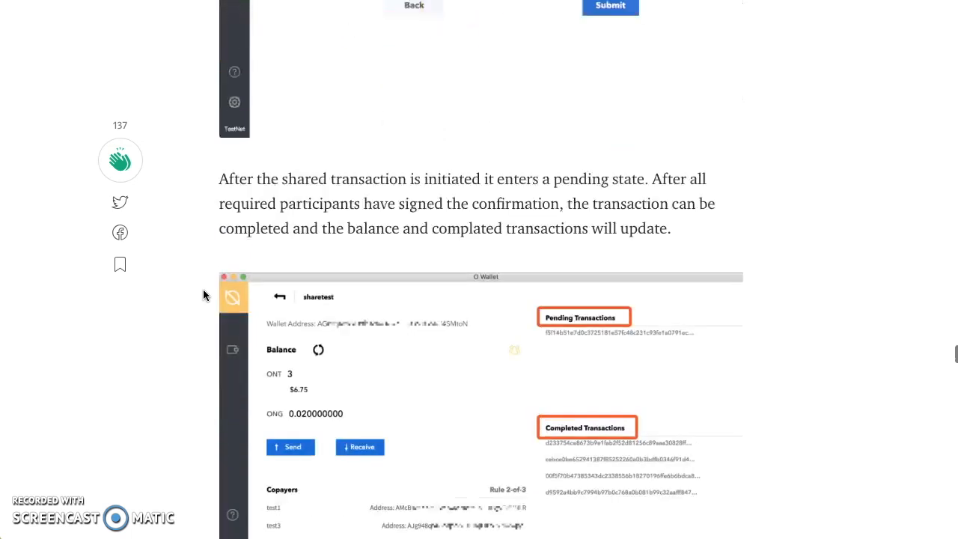
scroll(down, 3)
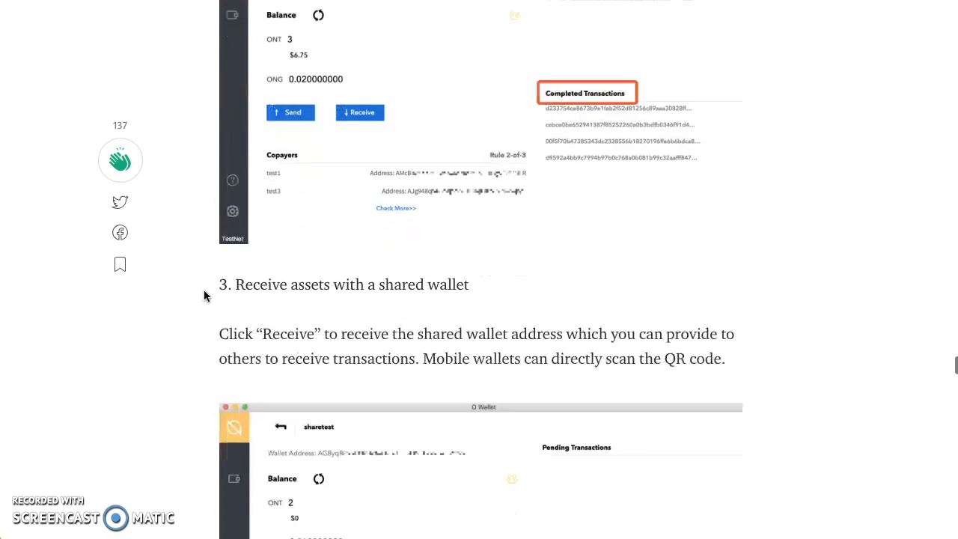
scroll(down, 3)
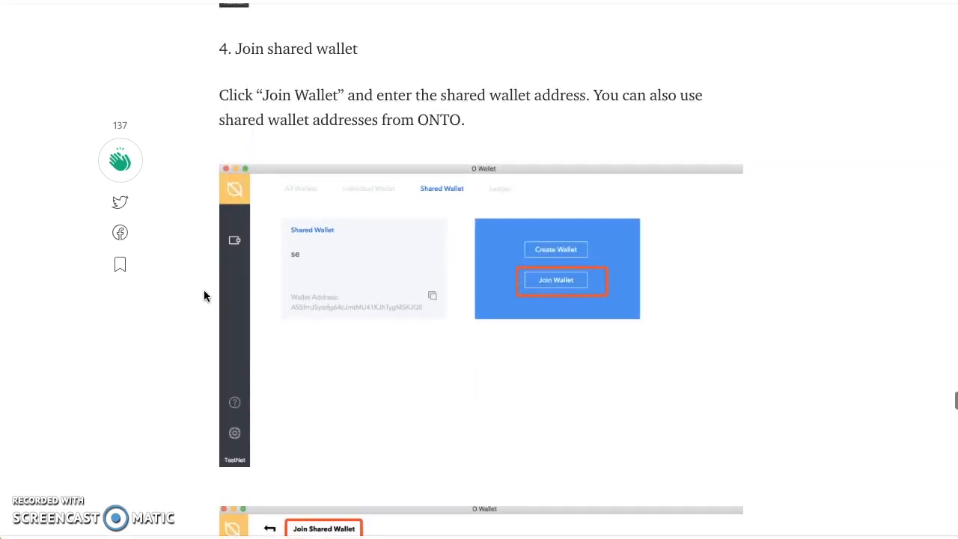
scroll(down, 3)
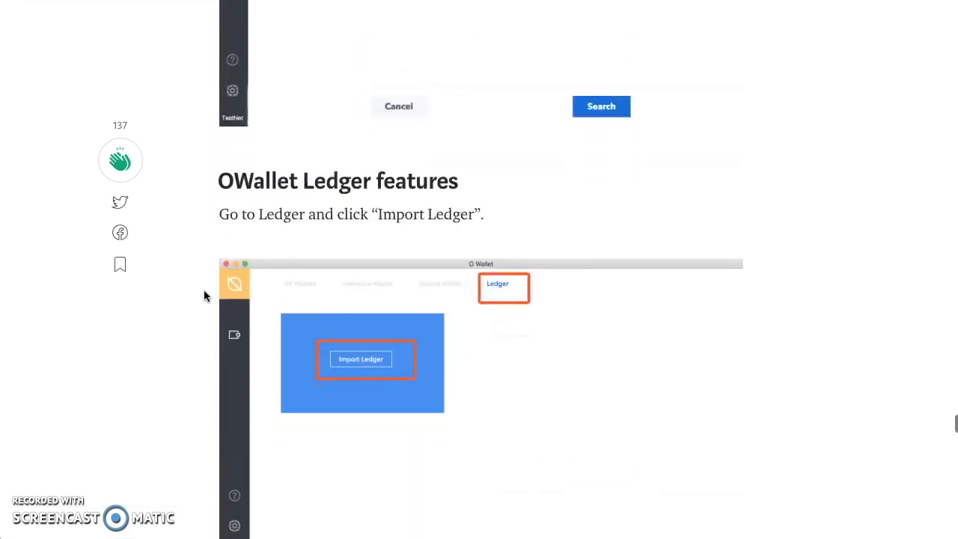
scroll(up, 3)
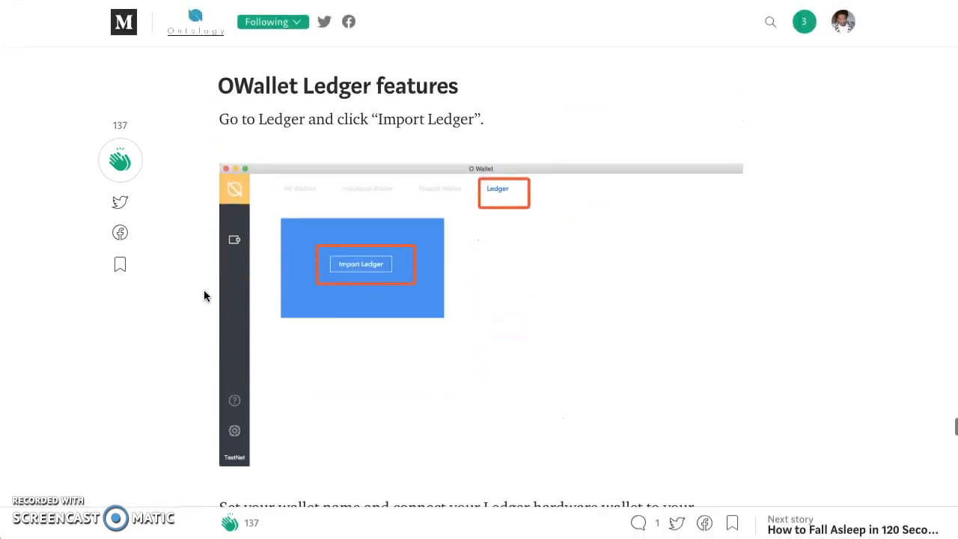
scroll(down, 3)
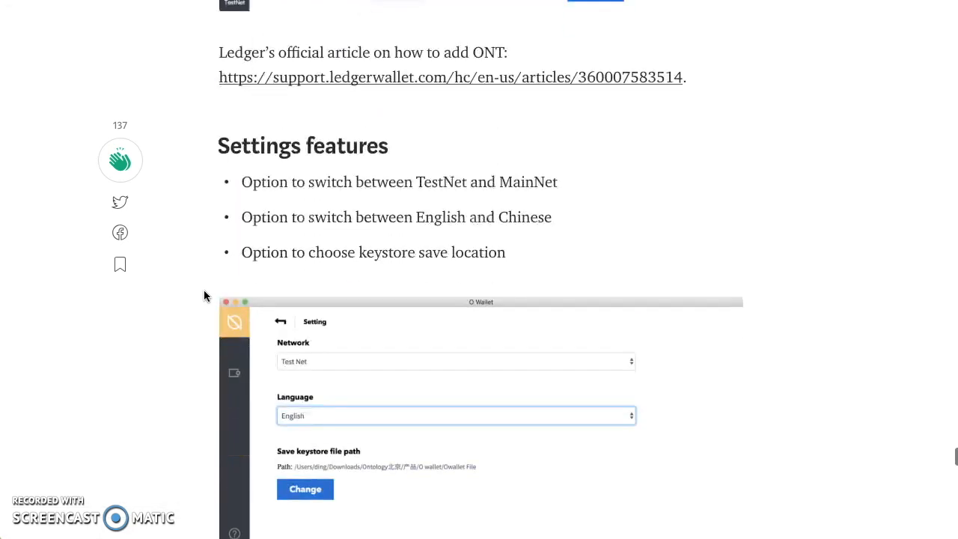
mouse_move(503, 183)
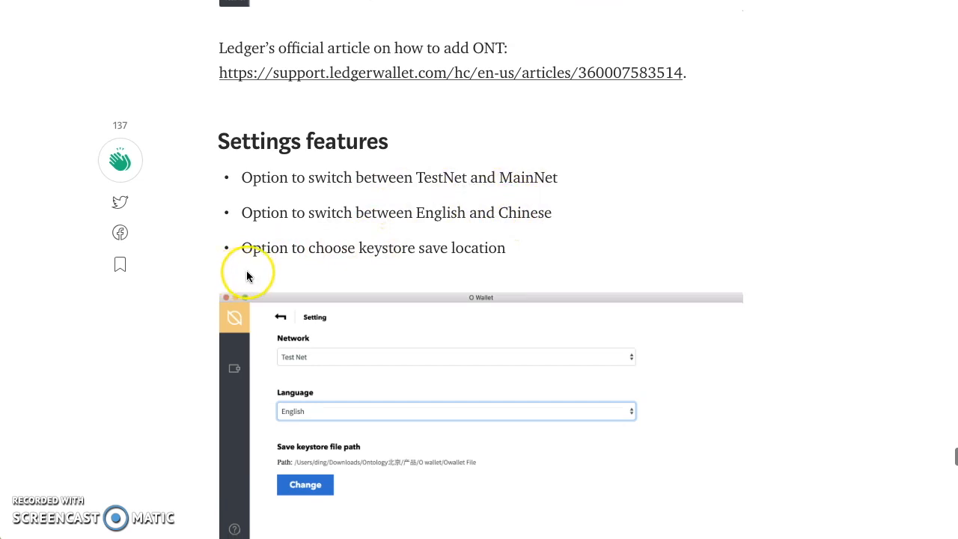
mouse_move(442, 252)
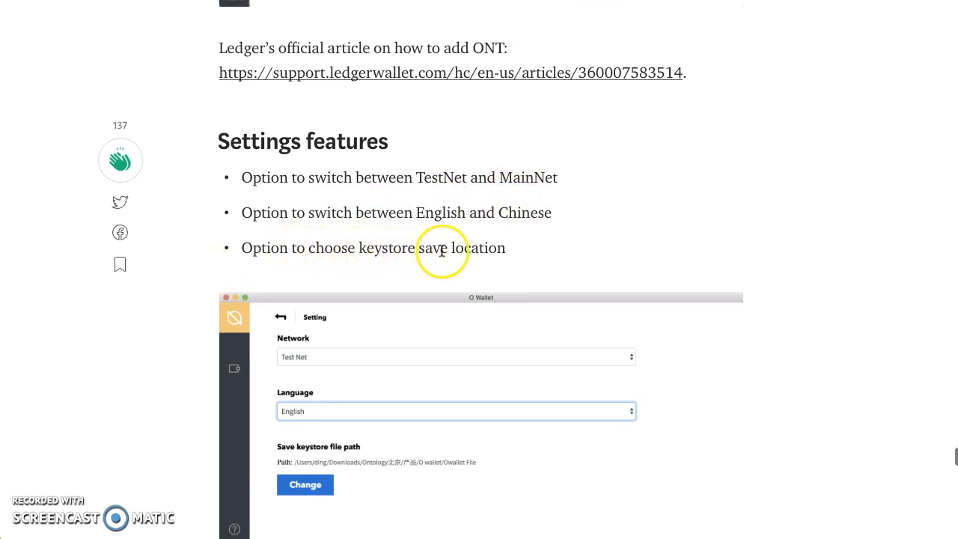
scroll(down, 3)
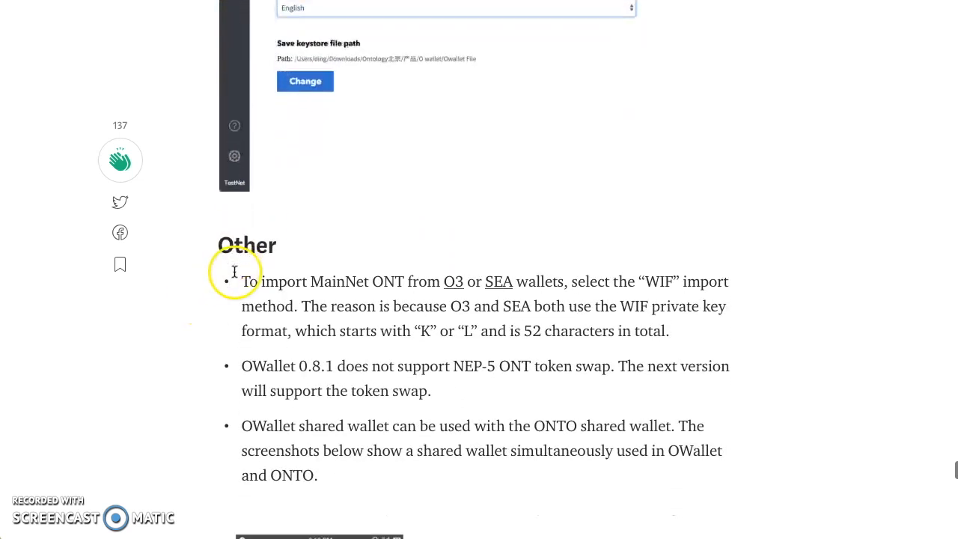
Step: Read the Other notes and highlight the sentence about the missing NEP-5 token swap
scroll(down, 3)
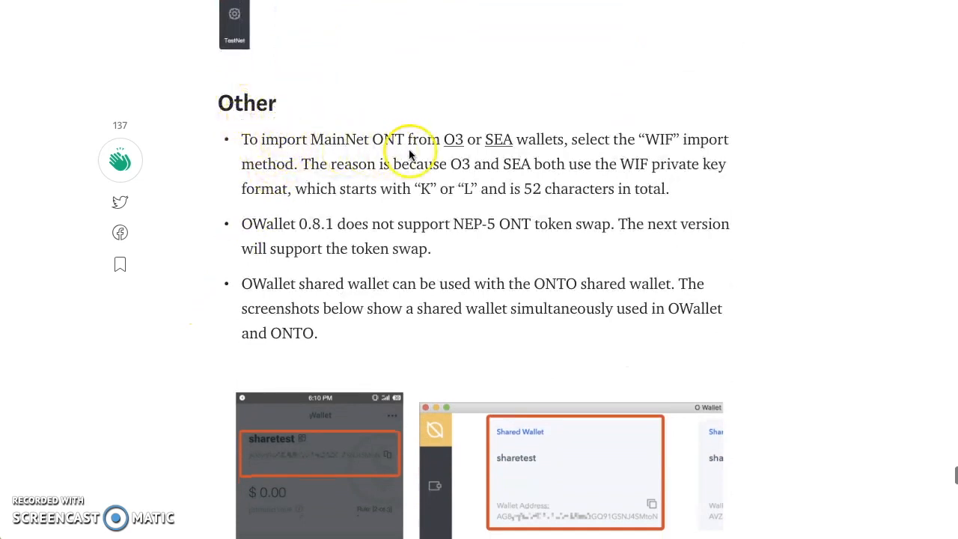
mouse_move(630, 136)
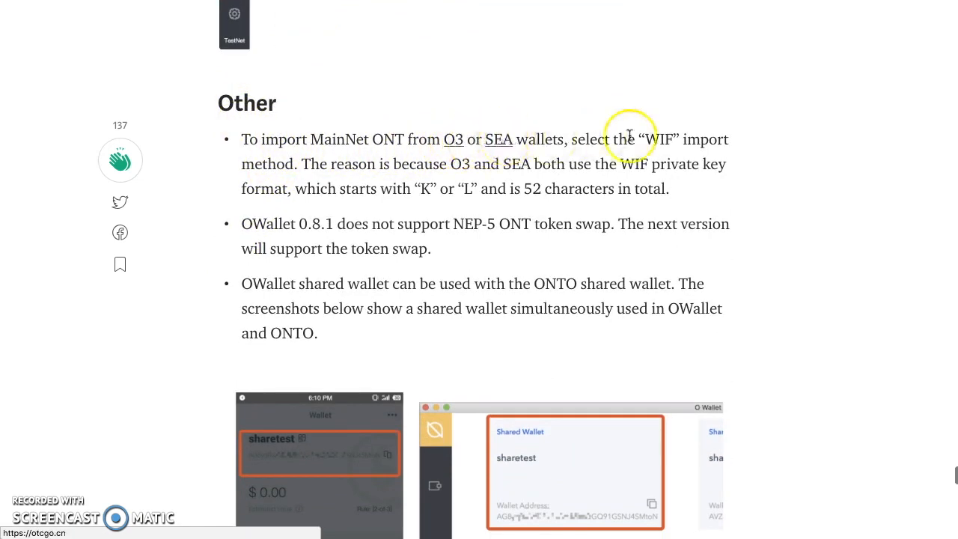
mouse_move(365, 157)
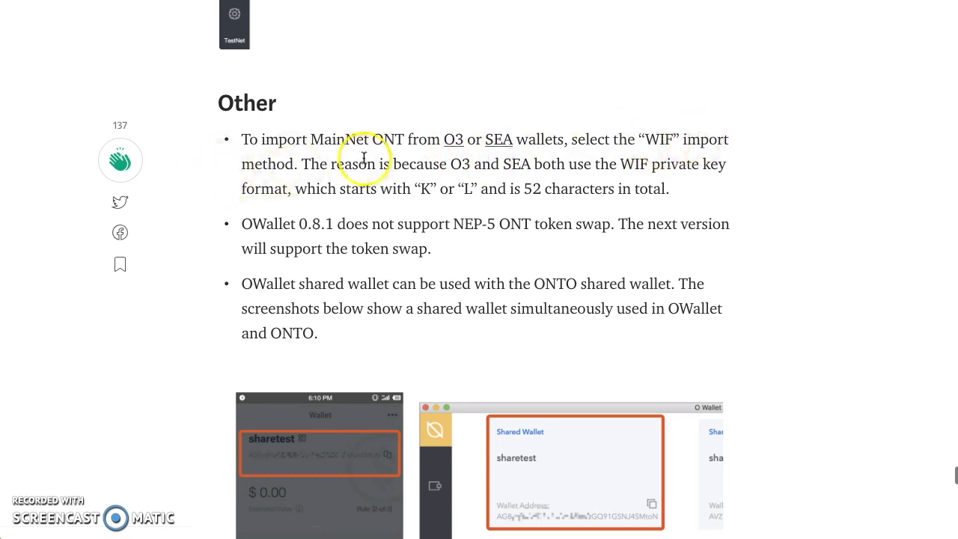
mouse_move(551, 166)
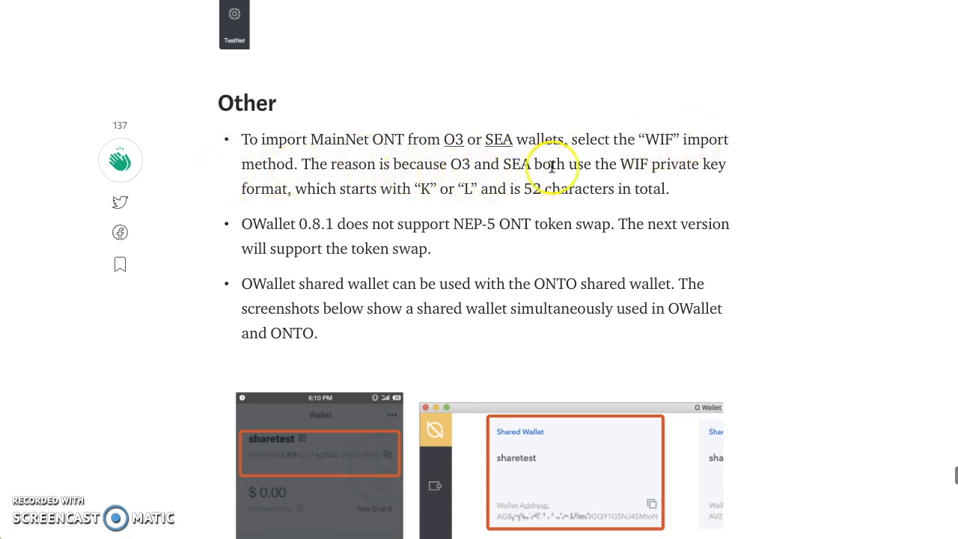
mouse_move(277, 208)
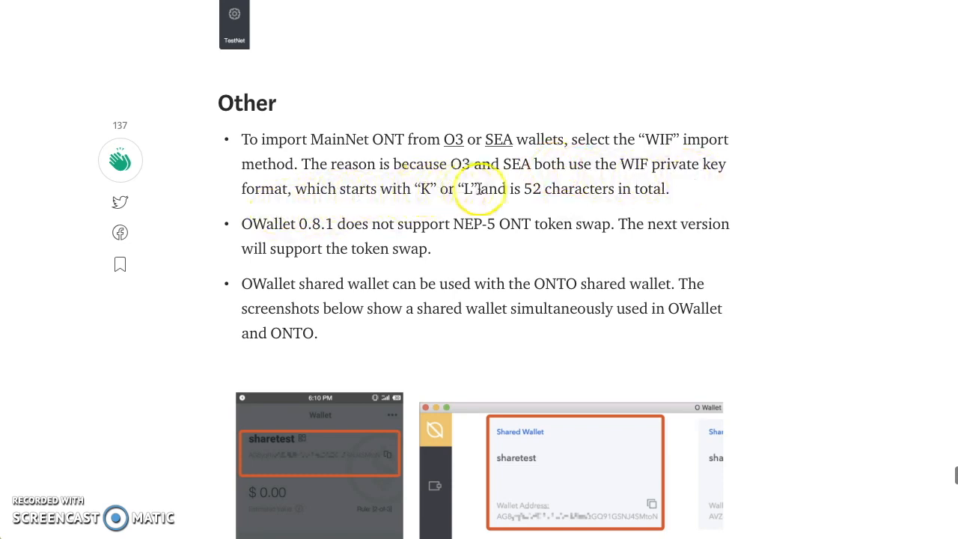
mouse_move(271, 247)
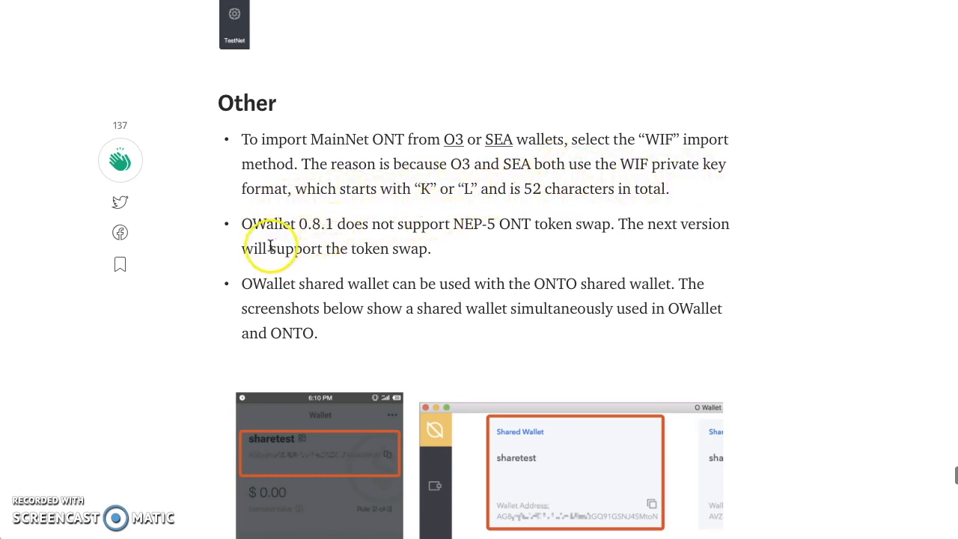
mouse_move(306, 217)
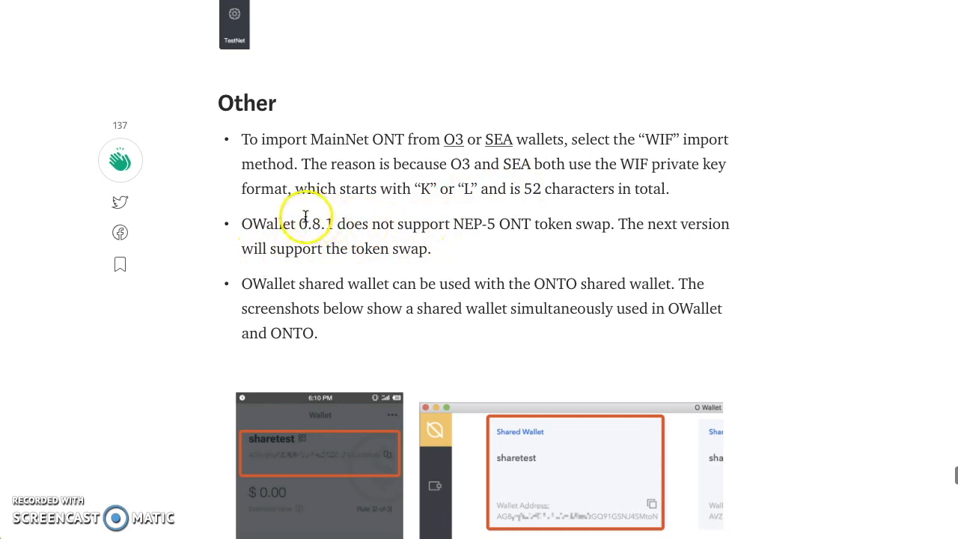
drag(298, 225, 431, 224)
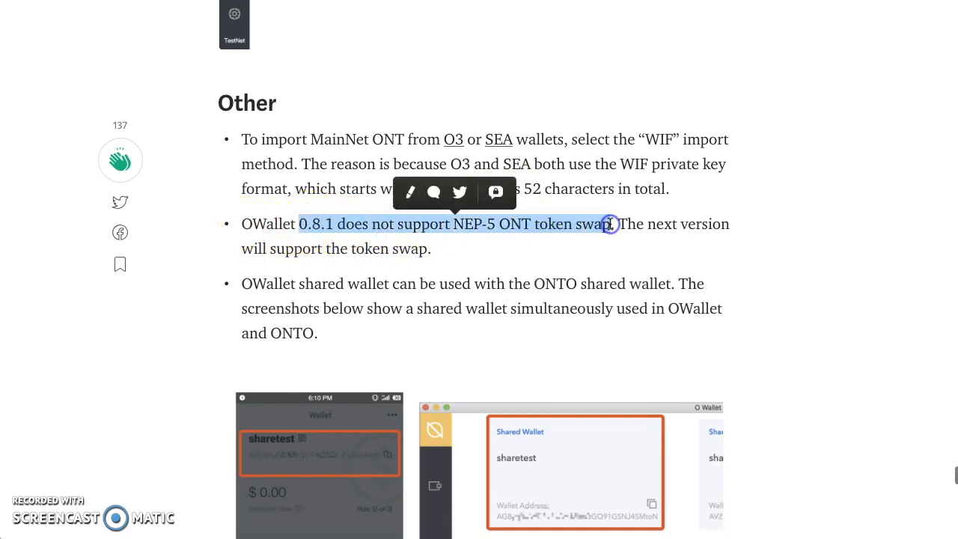
mouse_move(524, 231)
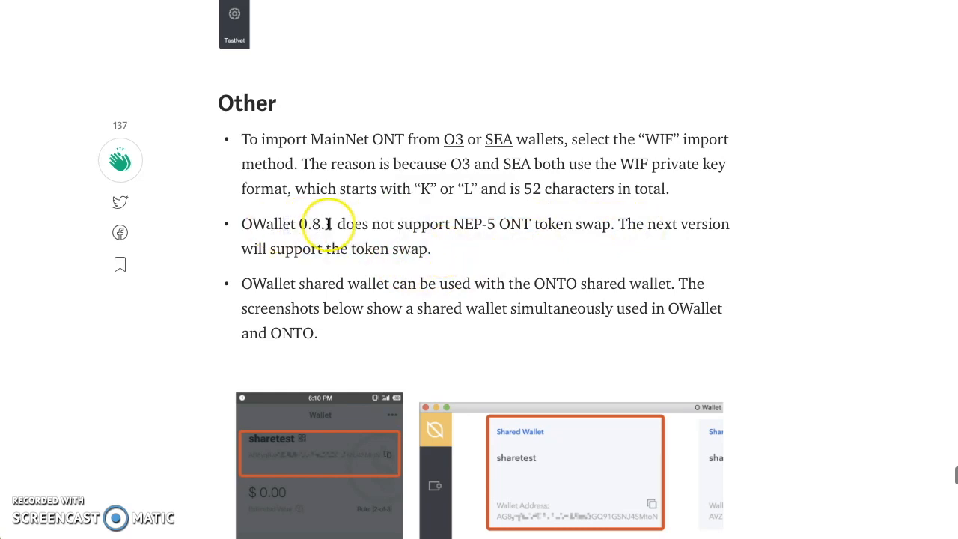
mouse_move(474, 291)
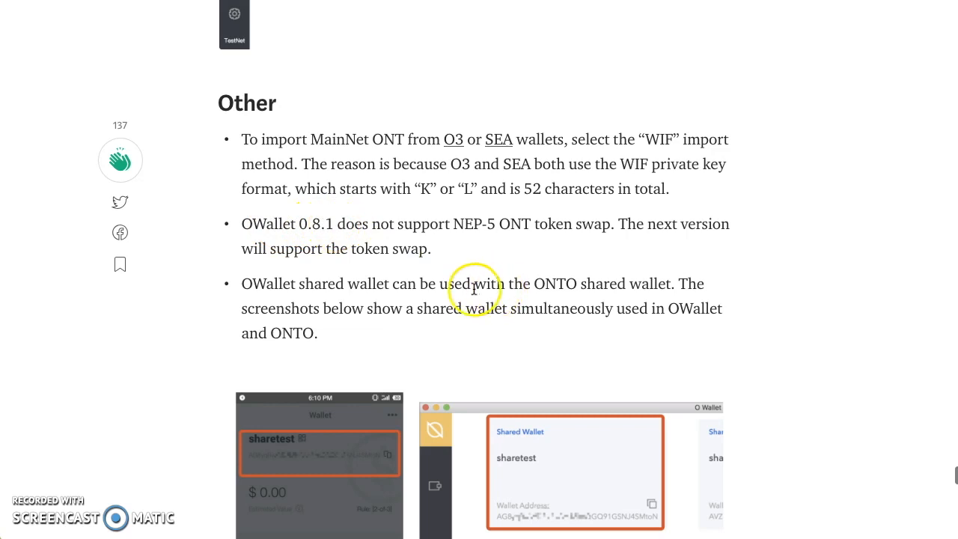
scroll(up, 3)
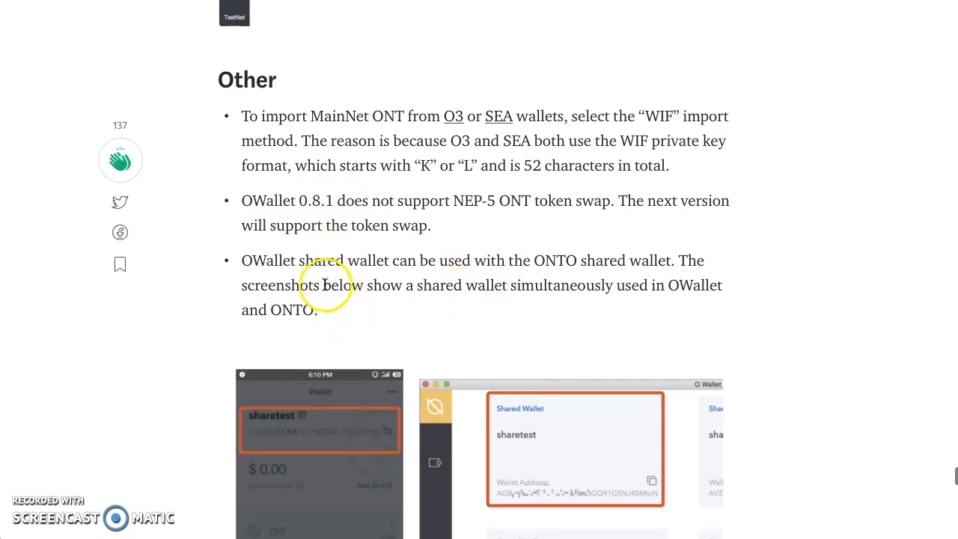
mouse_move(560, 287)
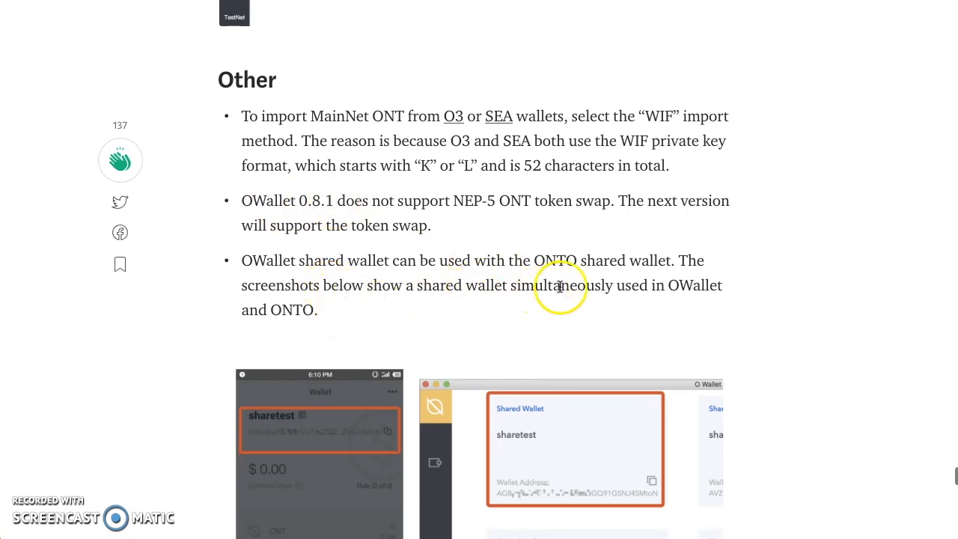
mouse_move(578, 261)
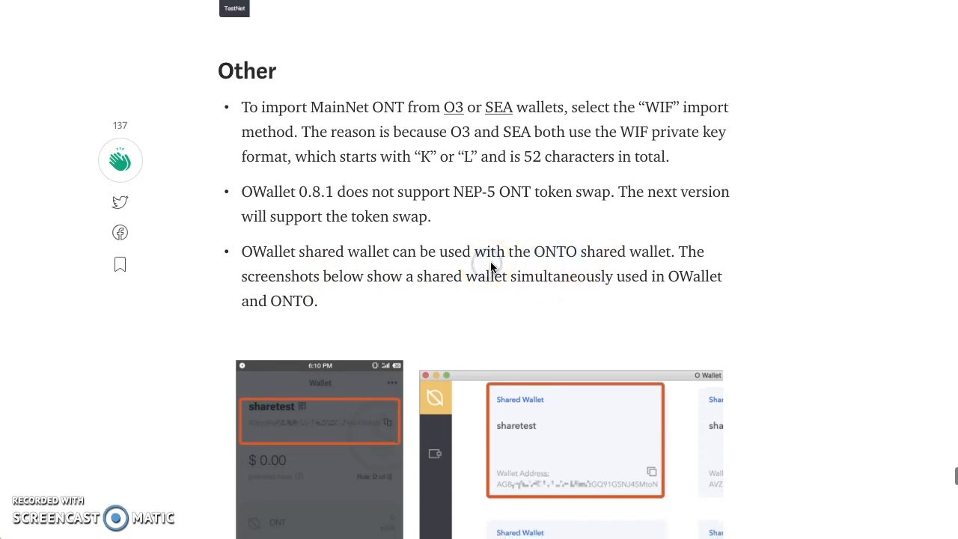
mouse_move(500, 267)
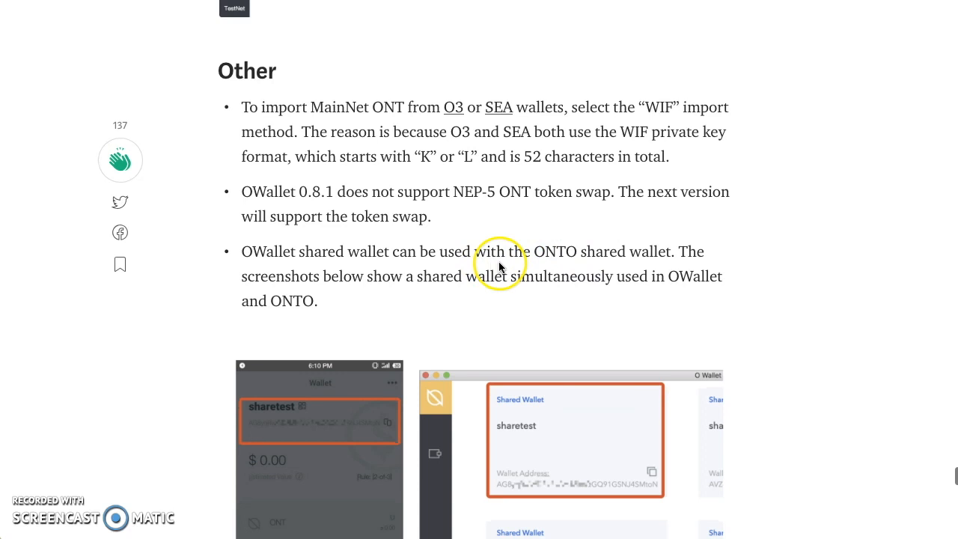
Step: Scroll down to the Other section's screenshots, then return to the article's top
scroll(down, 3)
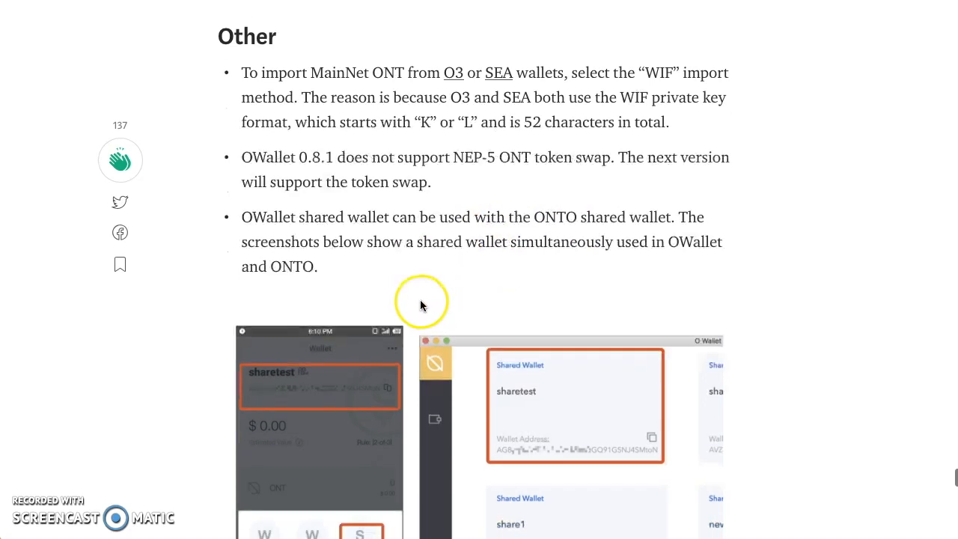
scroll(down, 3)
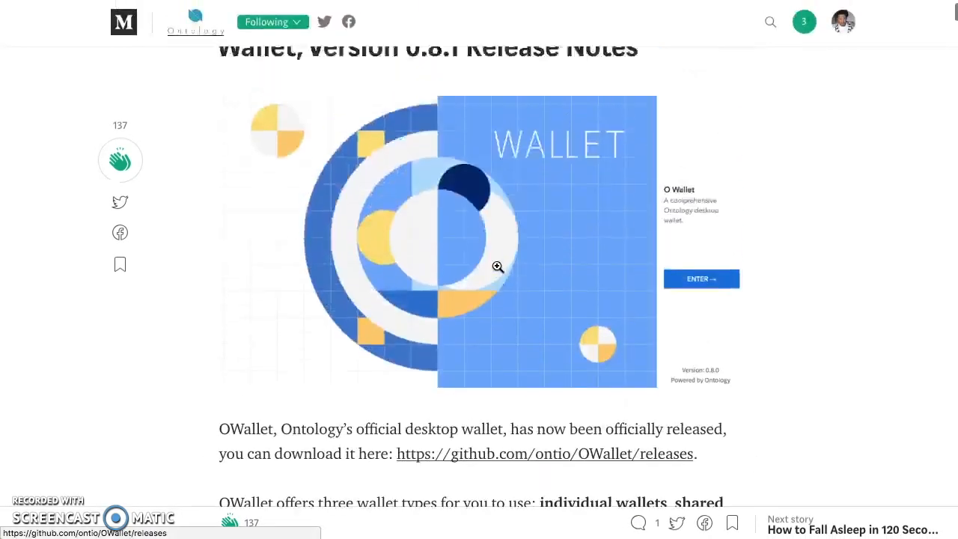
scroll(up, 3)
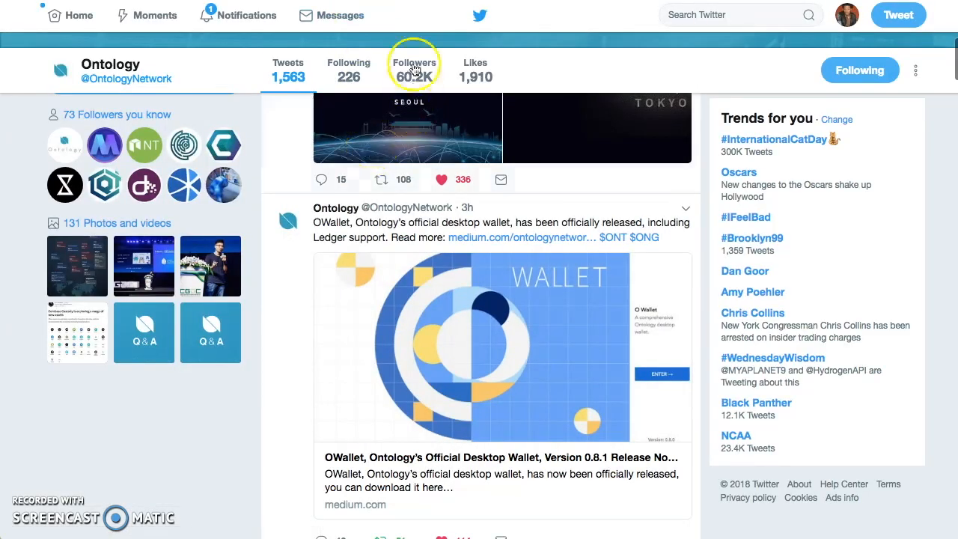
mouse_move(414, 67)
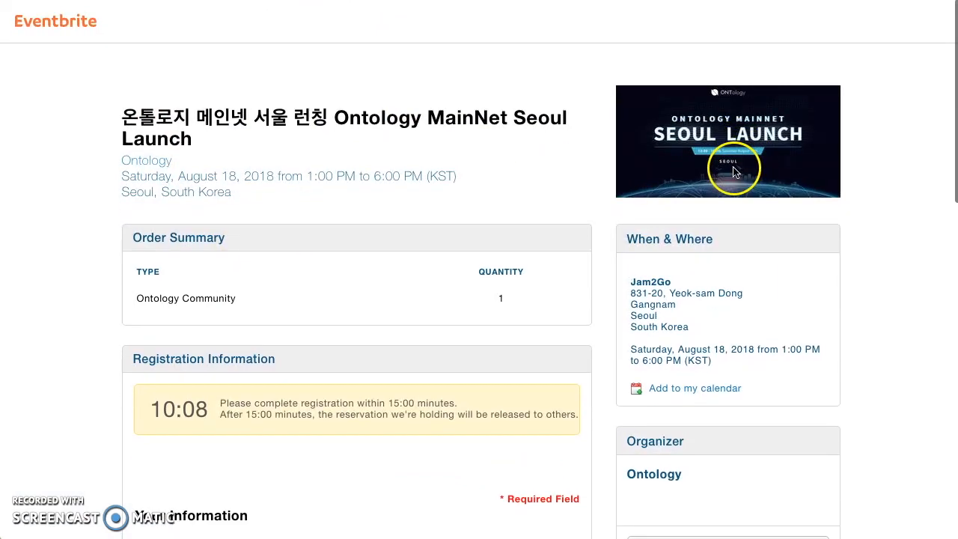
mouse_move(706, 347)
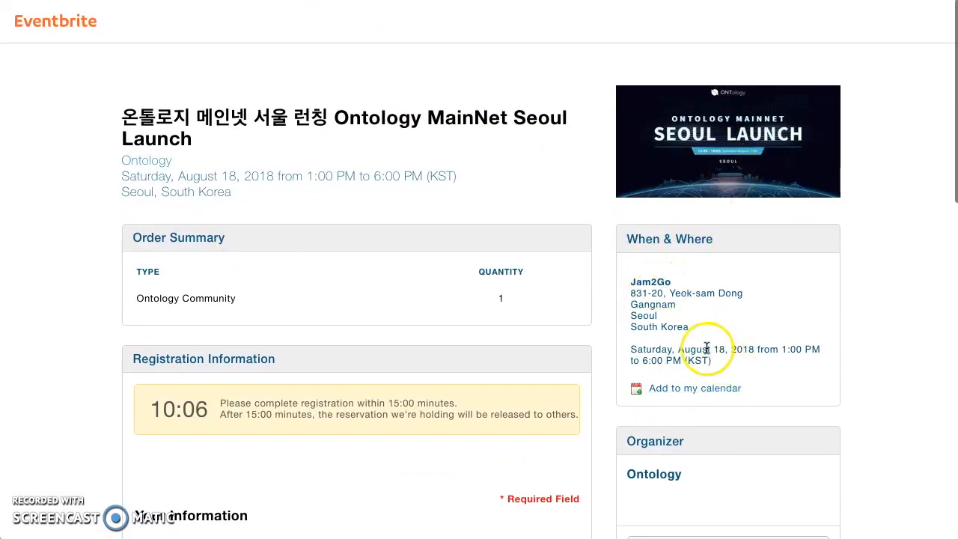
Step: Review the Ontology MainNet Seoul Launch order summary and When & Where details on Eventbrite
scroll(down, 3)
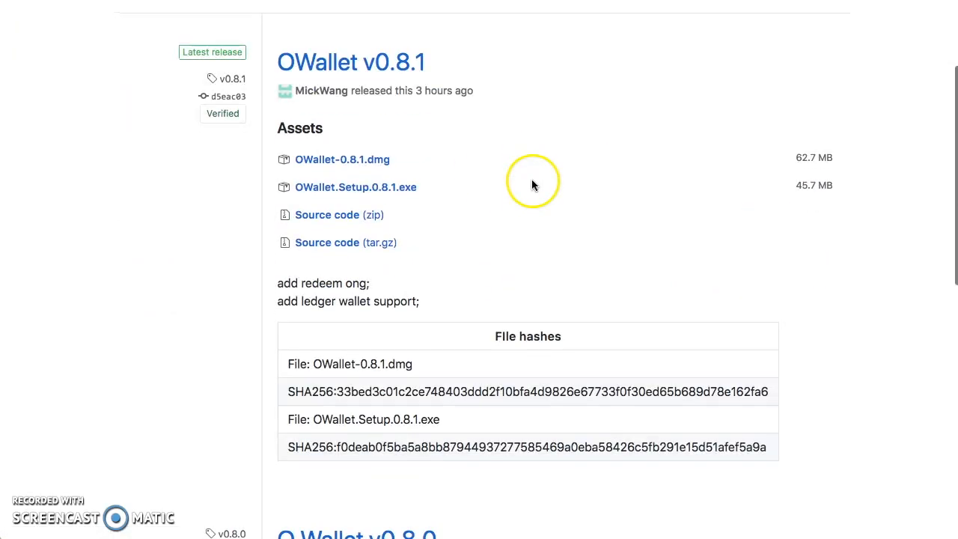
click(802, 60)
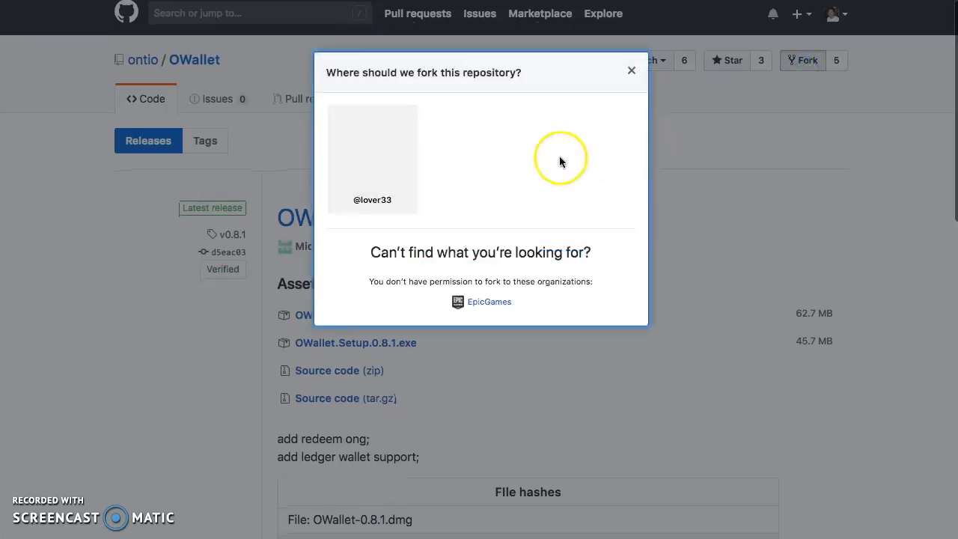
click(372, 157)
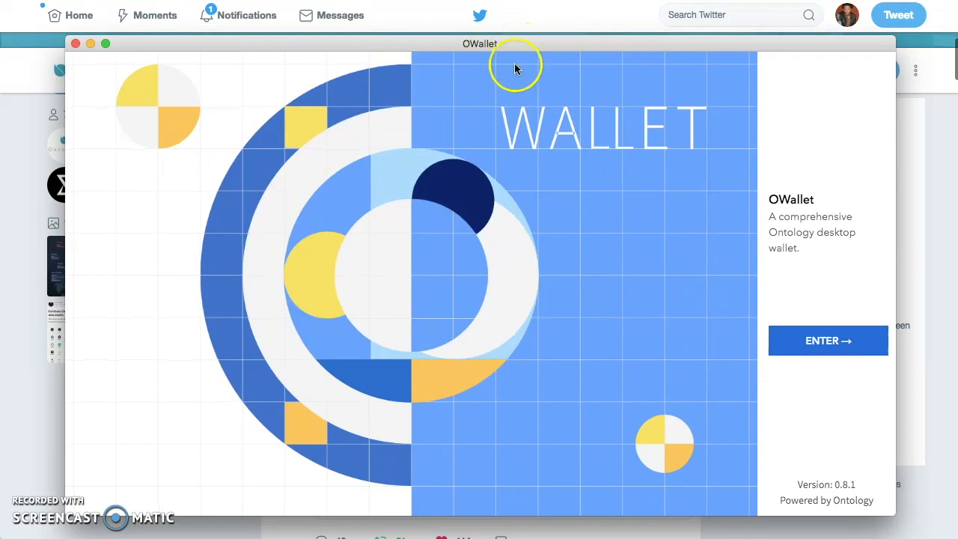
mouse_move(795, 235)
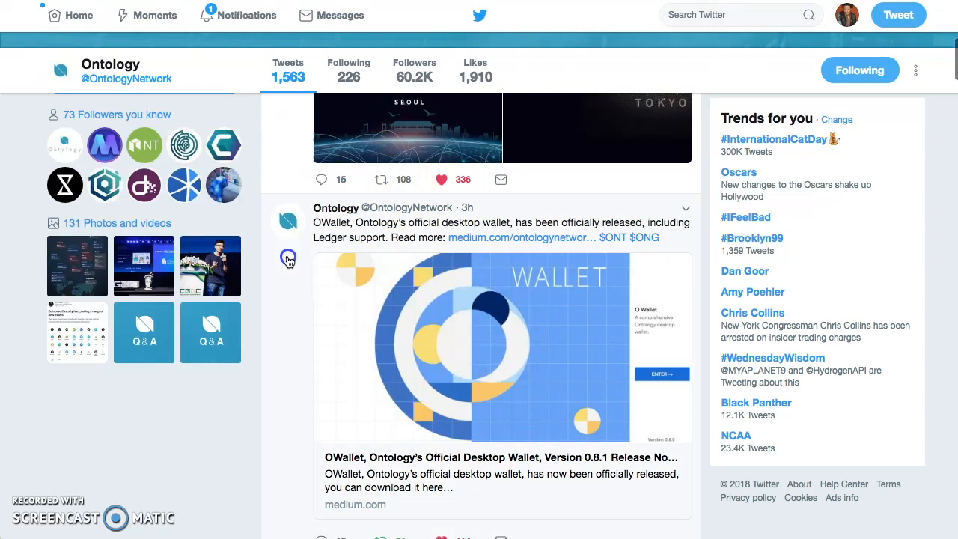
mouse_move(289, 260)
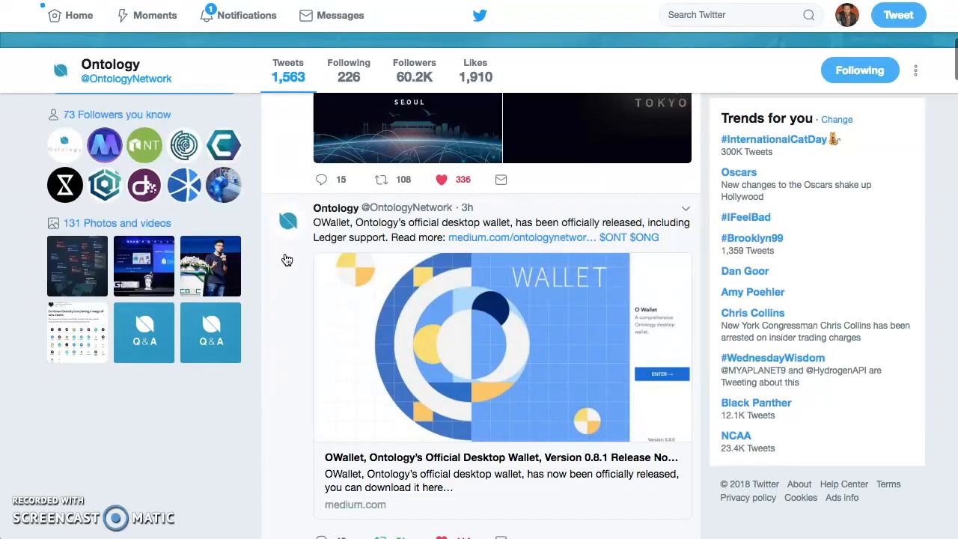
mouse_move(264, 322)
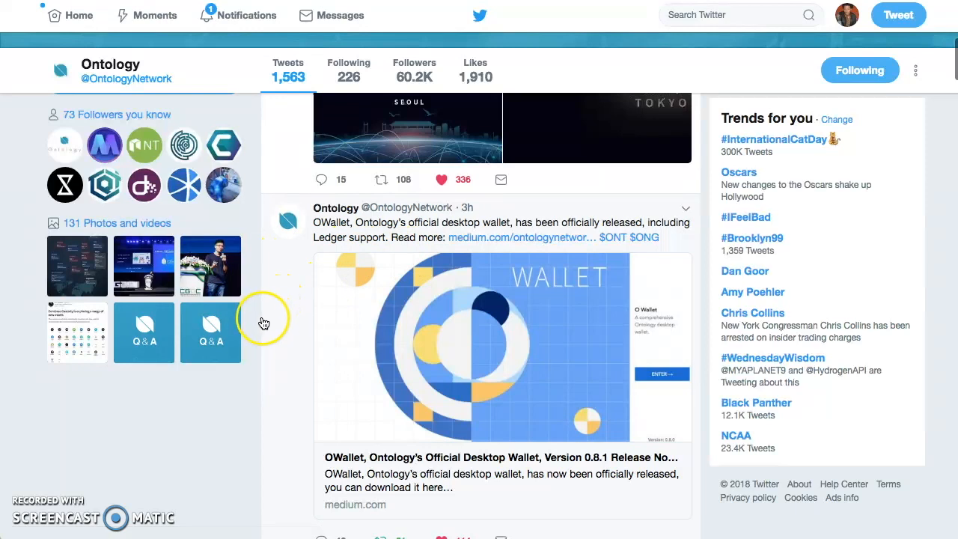
mouse_move(261, 324)
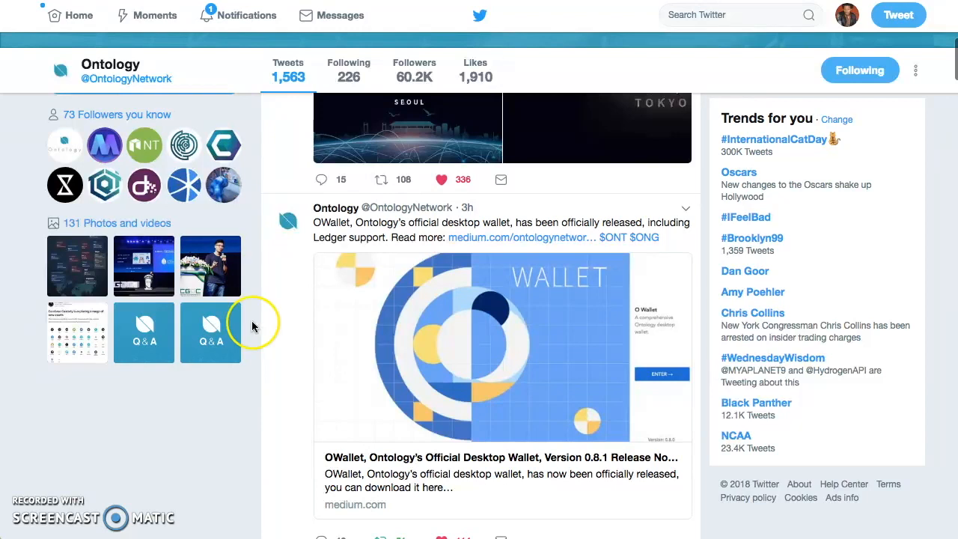
mouse_move(253, 327)
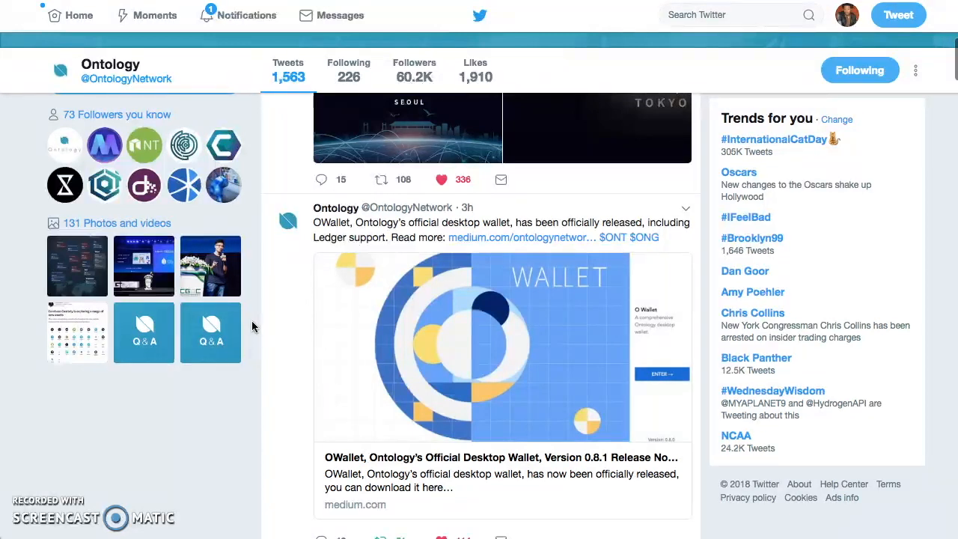
mouse_move(296, 284)
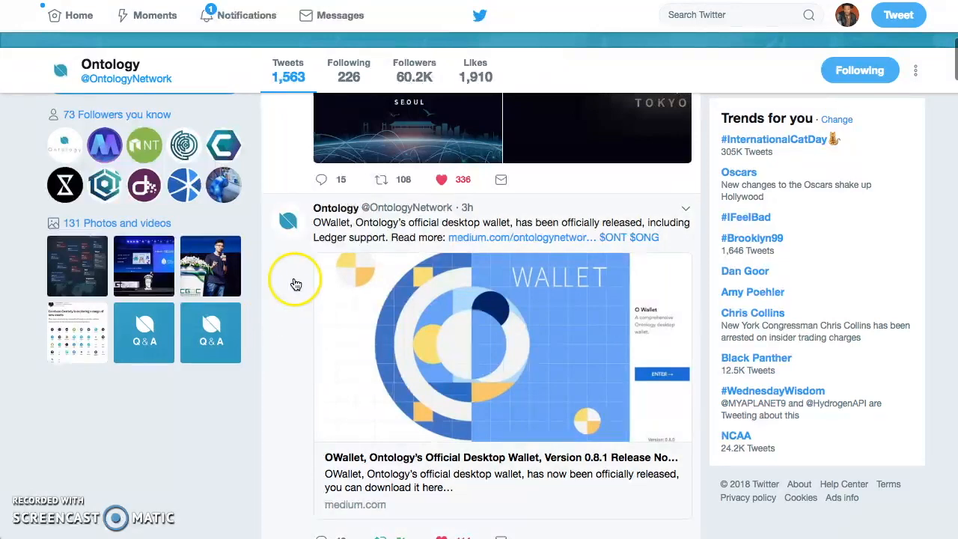
mouse_move(287, 263)
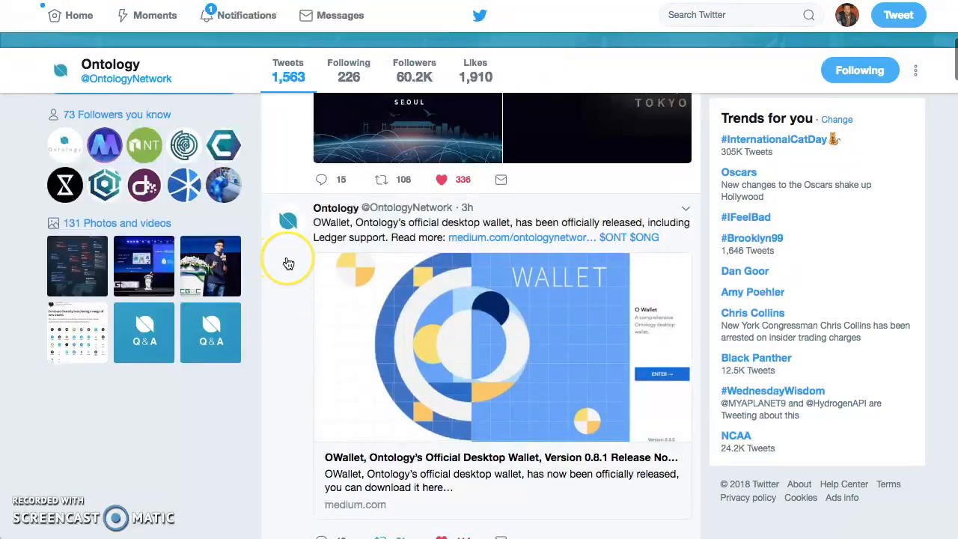
scroll(up, 3)
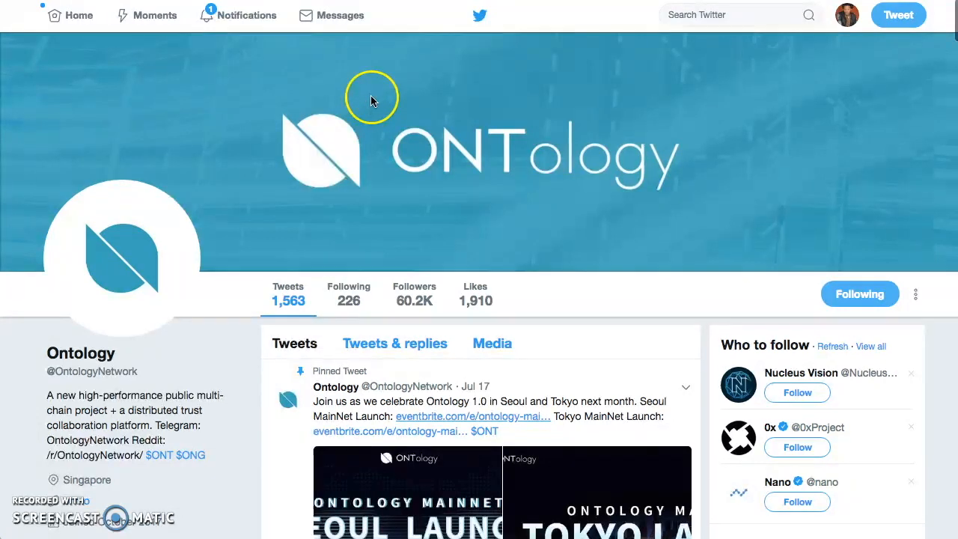
mouse_move(410, 113)
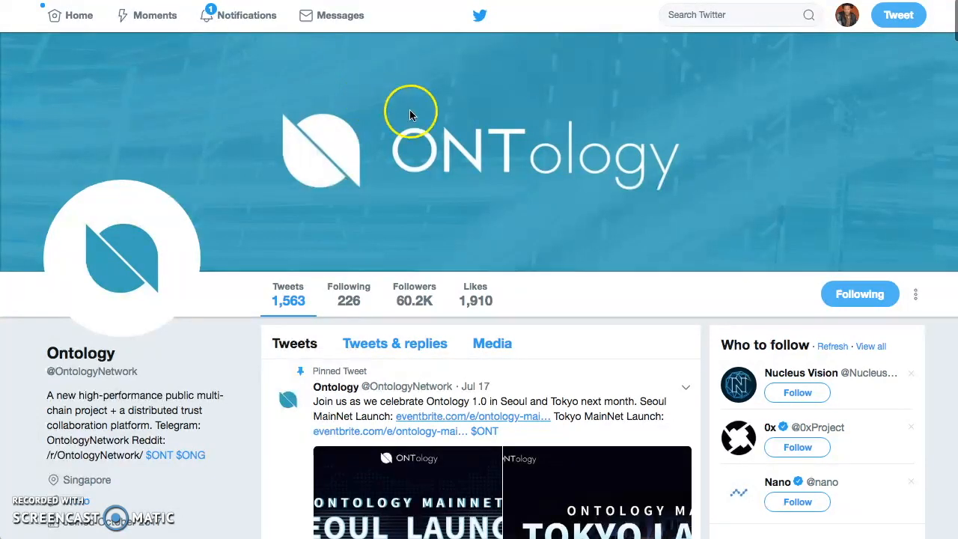
mouse_move(367, 105)
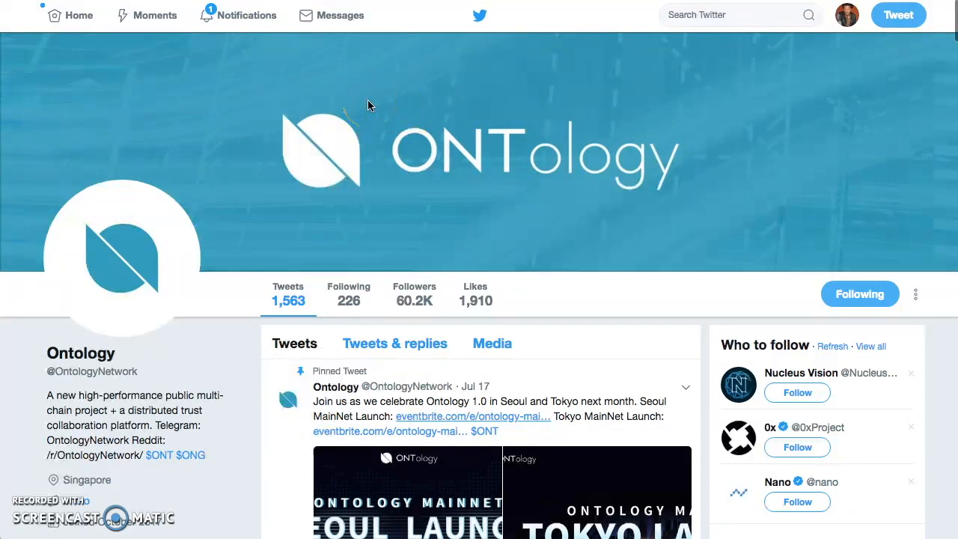